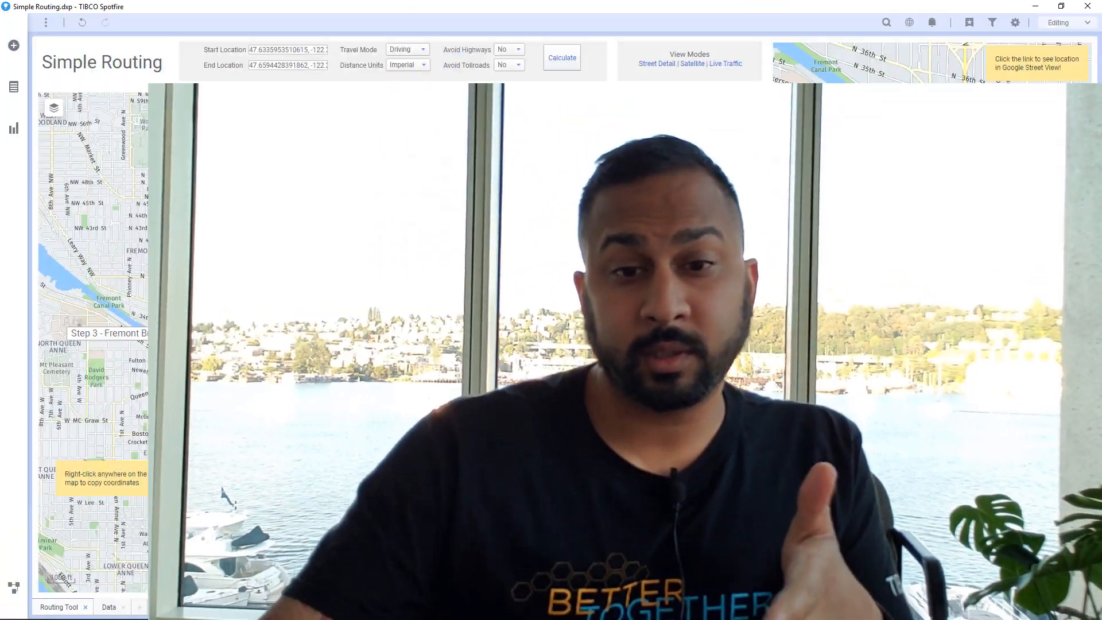
Zoom out the main routing map and bring up its layer list.
{"action": "left_click", "coordinate": [562, 57]}
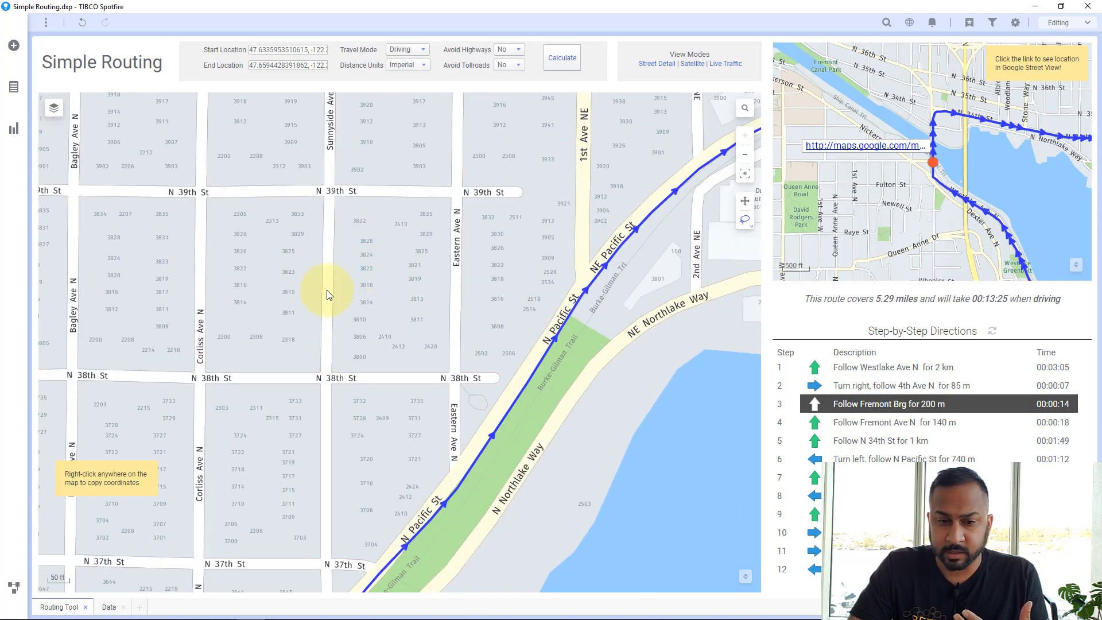
{"action": "mouse_move", "coordinate": [423, 318]}
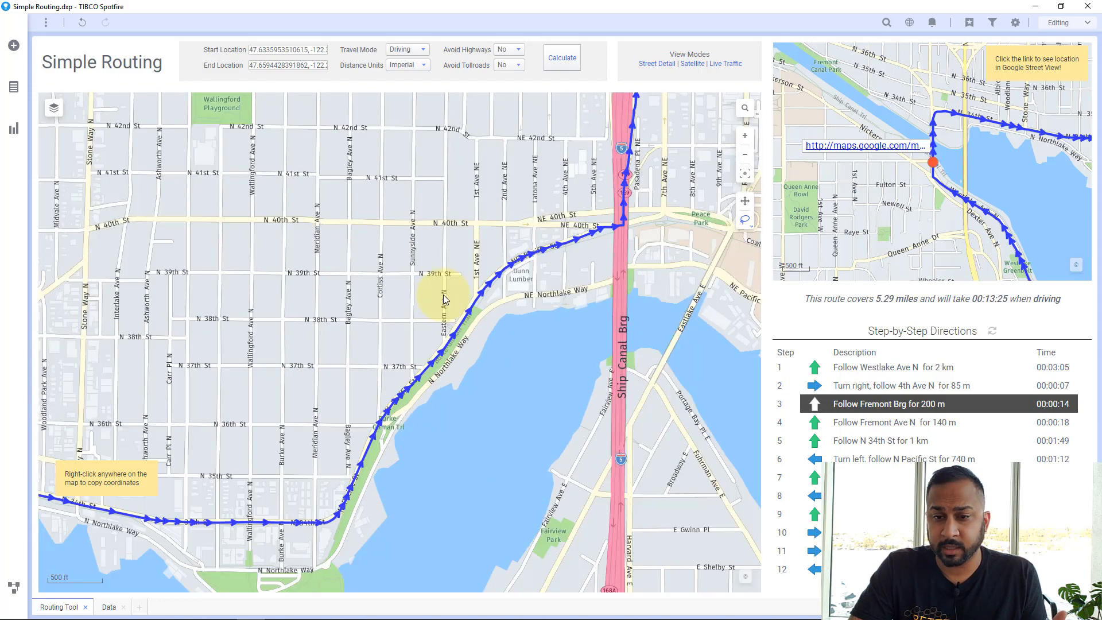
{"action": "scroll", "scroll_direction": "down", "scroll_amount": 3}
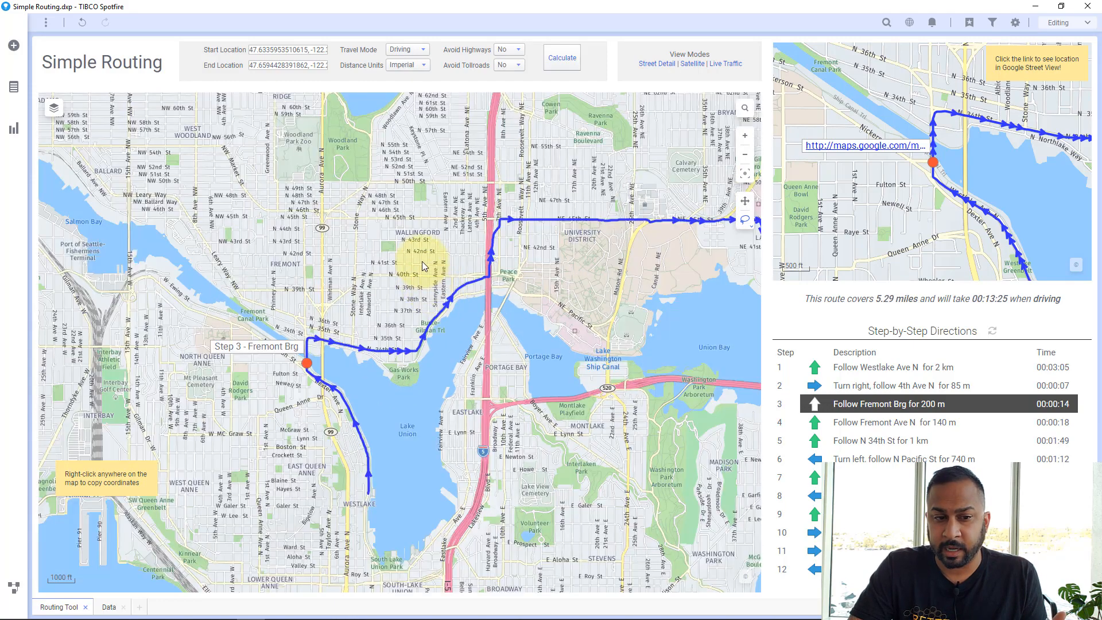
{"action": "left_click", "coordinate": [54, 108]}
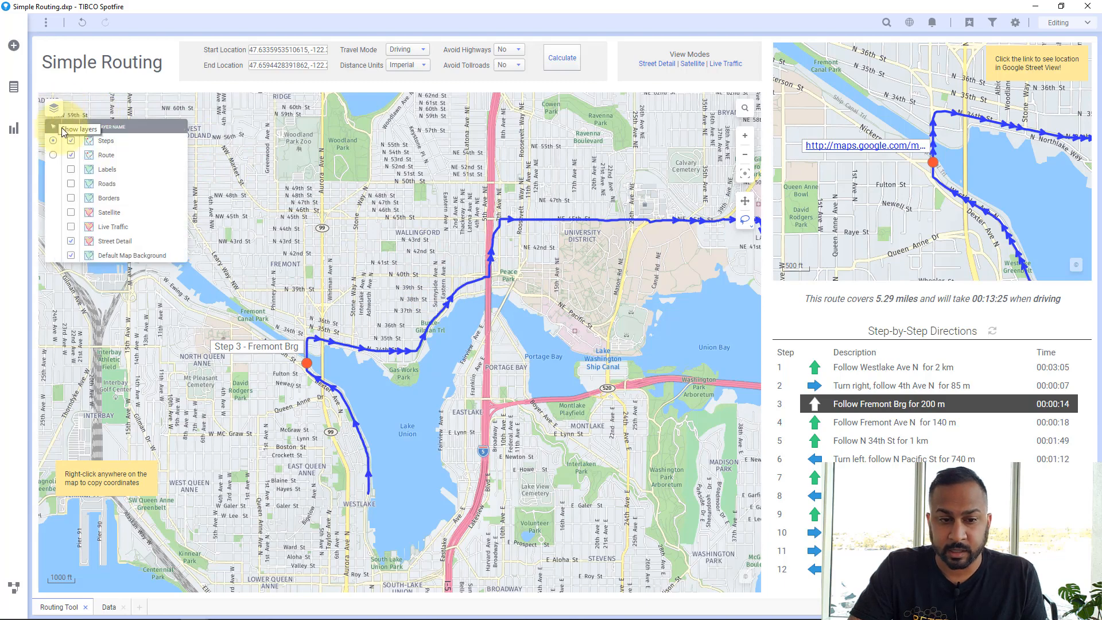
Turn on the Satellite layer, then re-enable the Labels and Roads layers over it.
{"action": "left_click", "coordinate": [70, 213]}
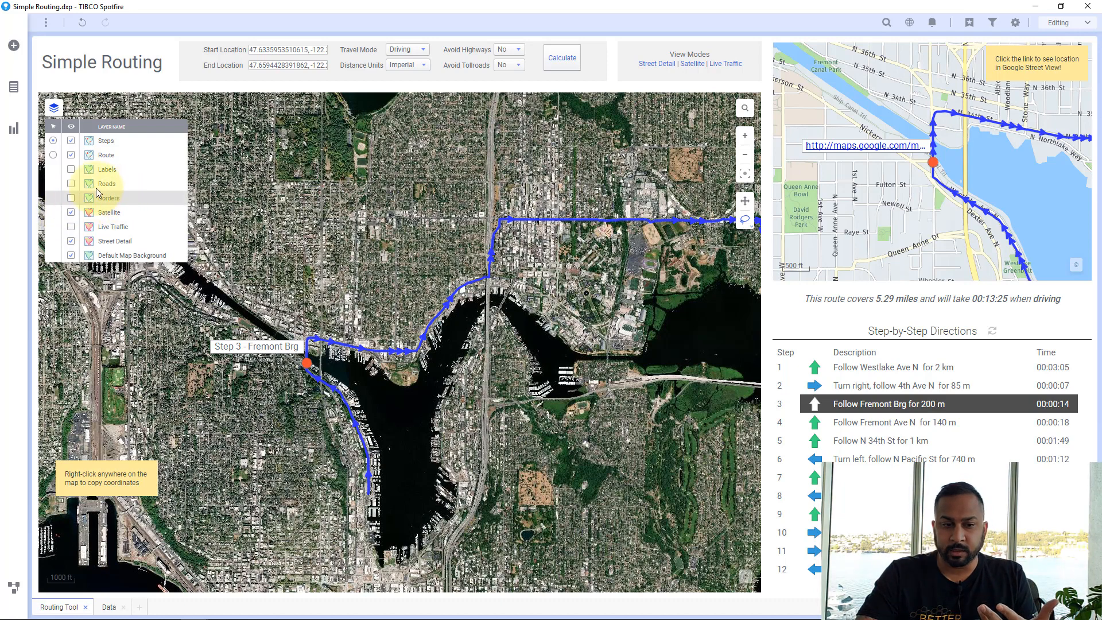
{"action": "left_click", "coordinate": [70, 170]}
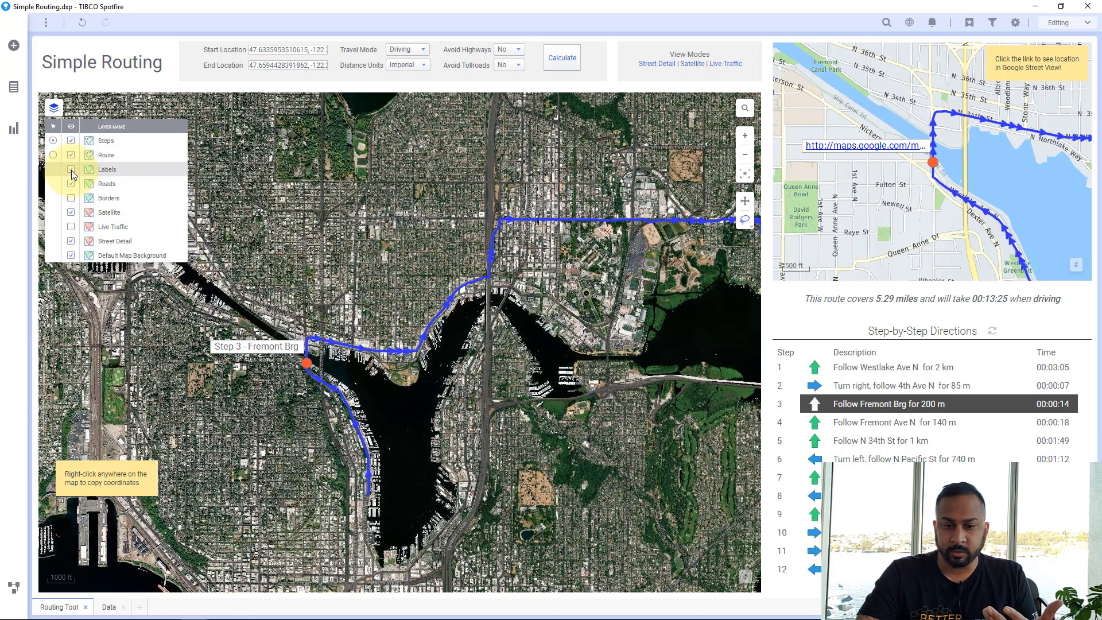
{"action": "left_click", "coordinate": [70, 169]}
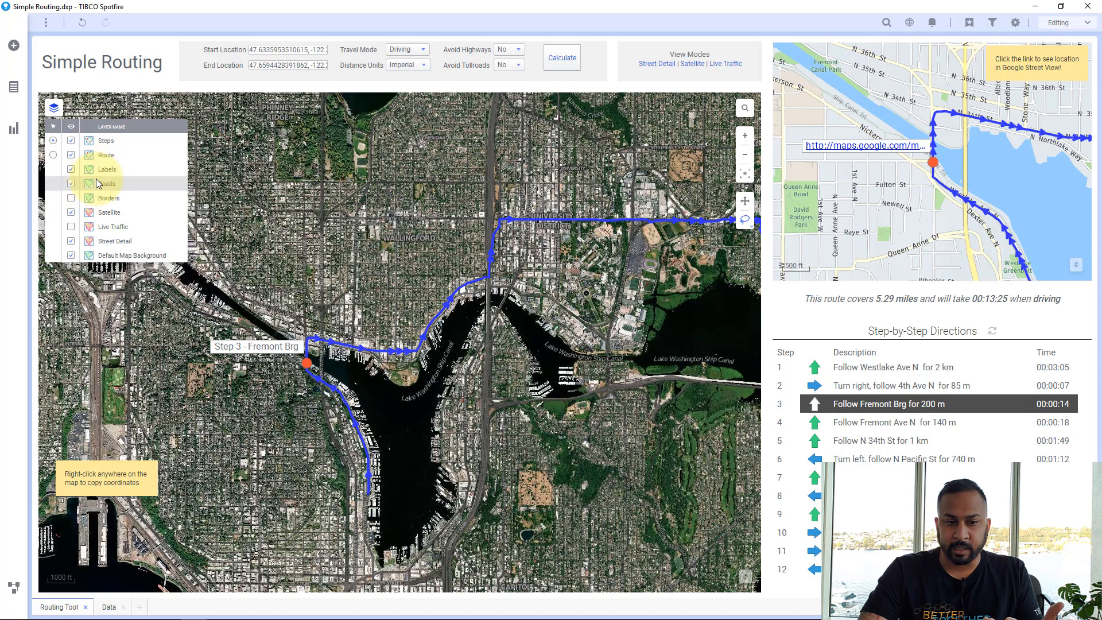
{"action": "mouse_move", "coordinate": [99, 184]}
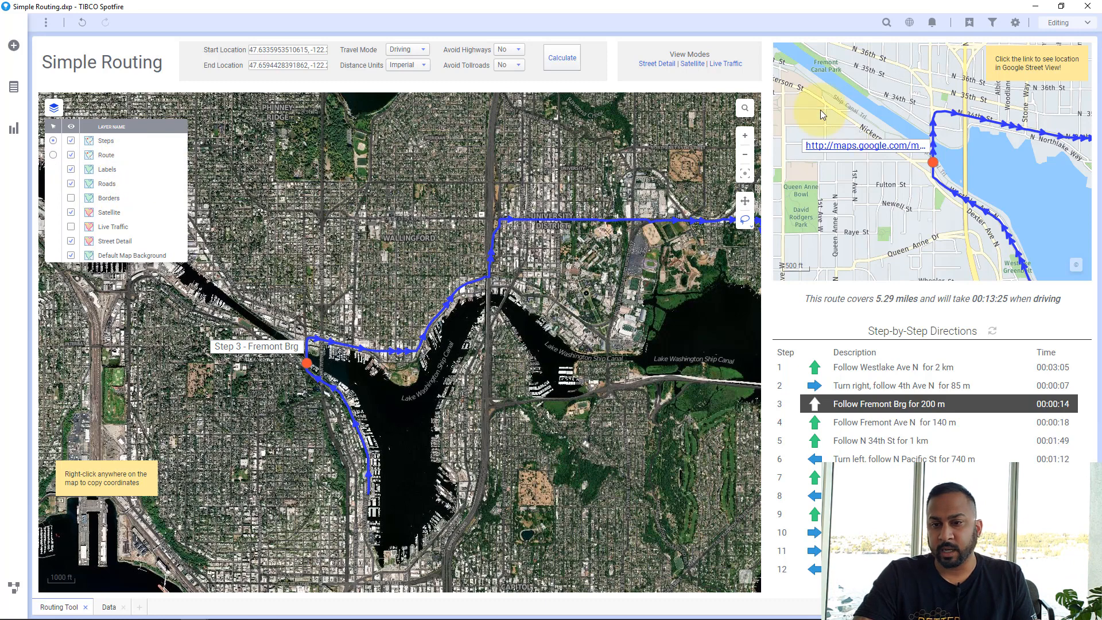
{"action": "mouse_move", "coordinate": [882, 174]}
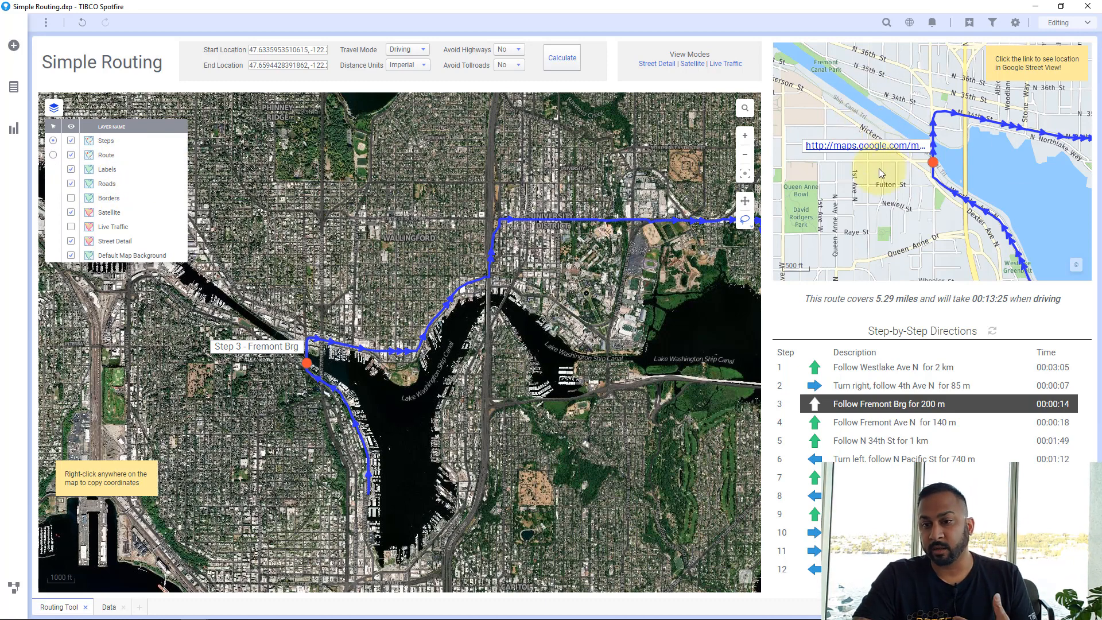
{"action": "mouse_move", "coordinate": [954, 153]}
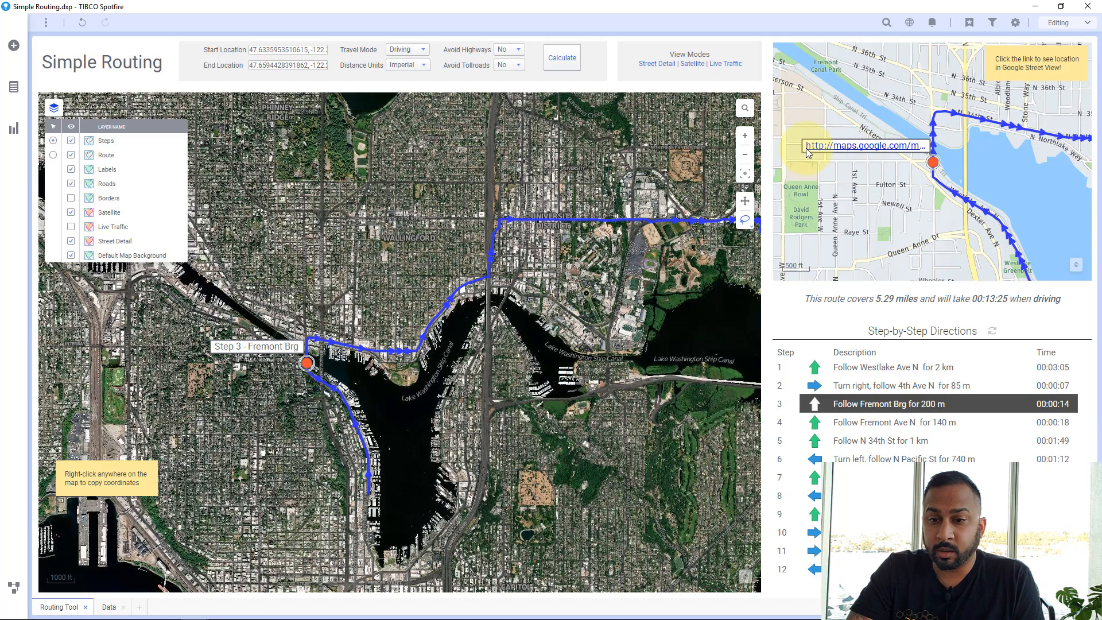
Toggle both maps between Satellite and Street Detail via the View Modes links, then bring up the IronPython article in Chrome.
{"action": "left_click", "coordinate": [693, 63]}
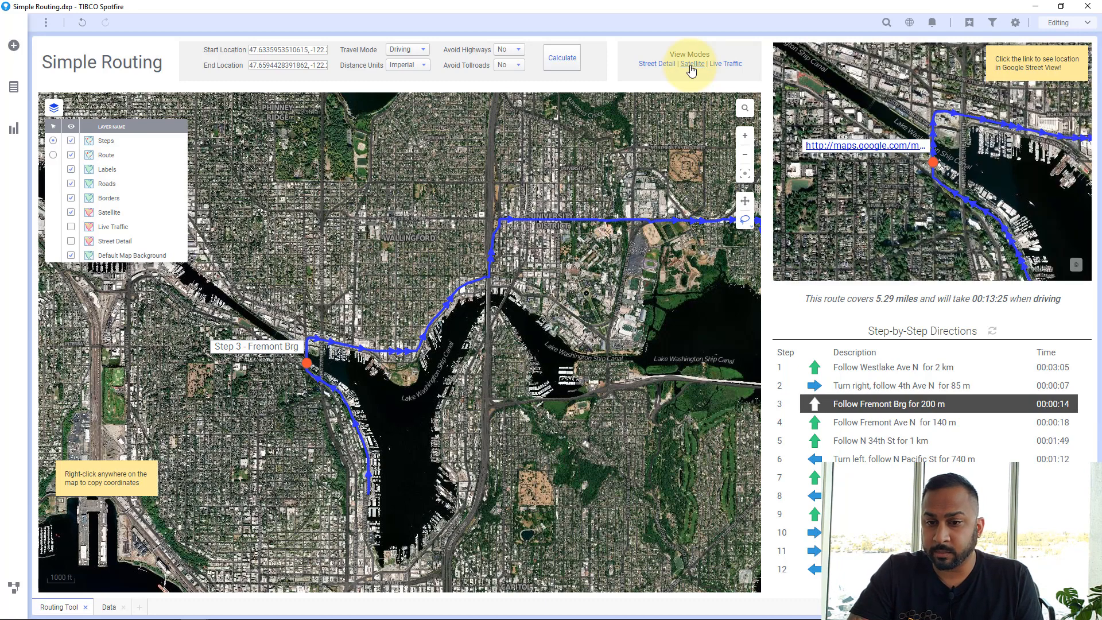
{"action": "left_click", "coordinate": [656, 63]}
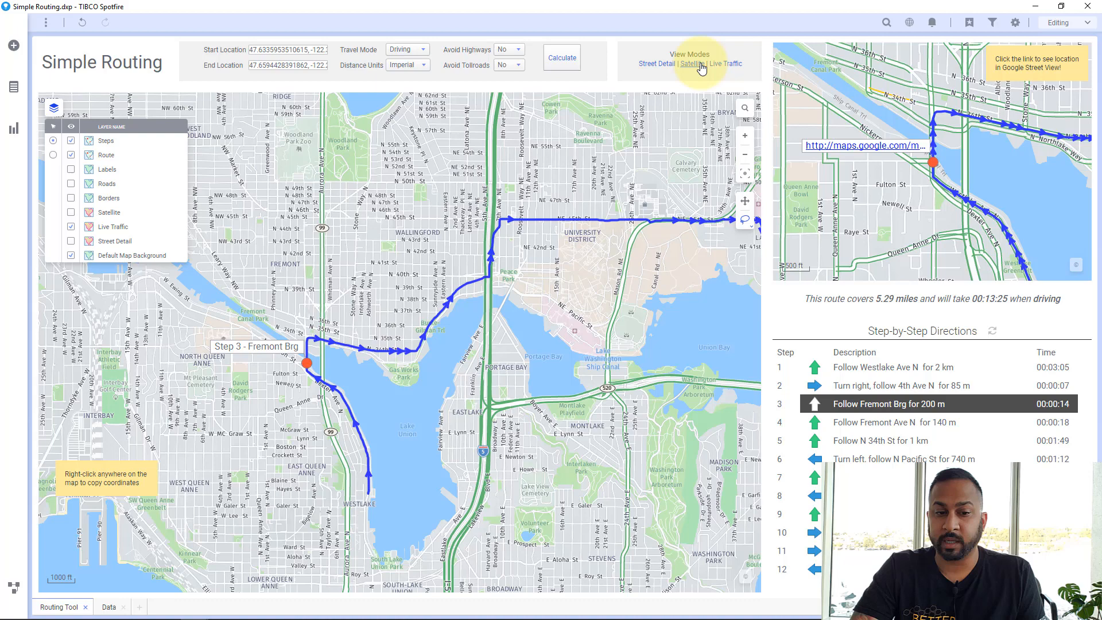
{"action": "left_click", "coordinate": [691, 64]}
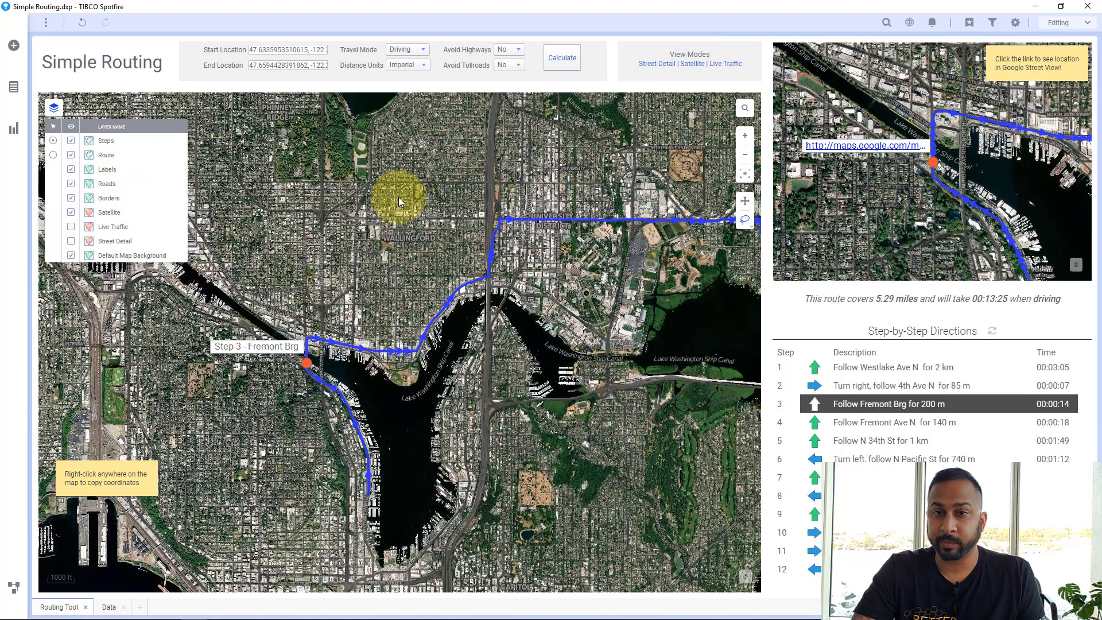
{"action": "mouse_move", "coordinate": [425, 208]}
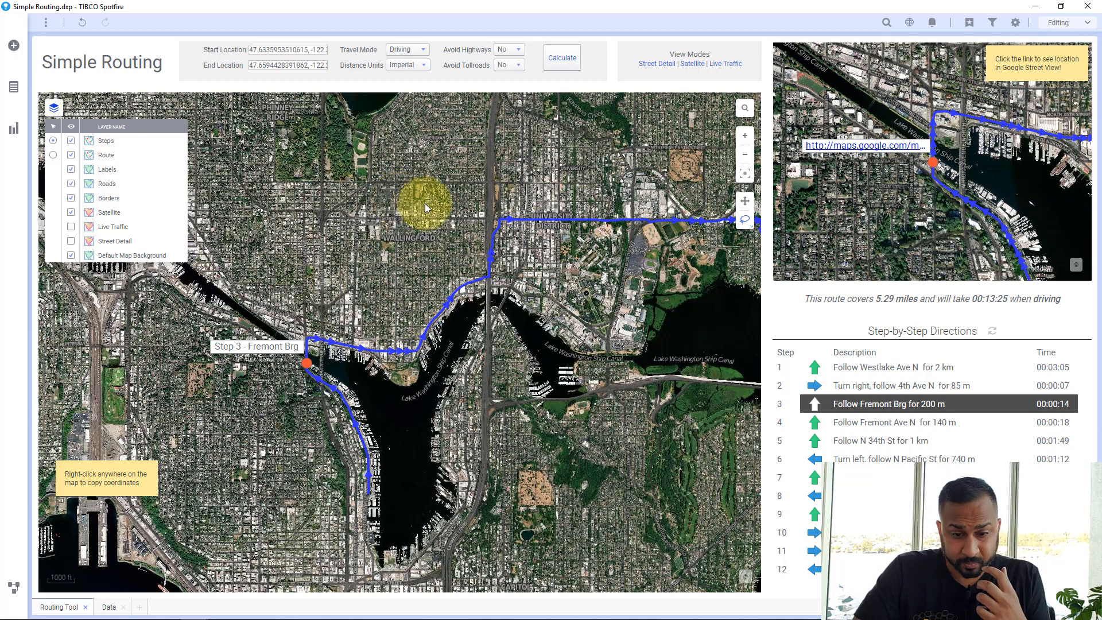
{"action": "left_click", "coordinate": [112, 609]}
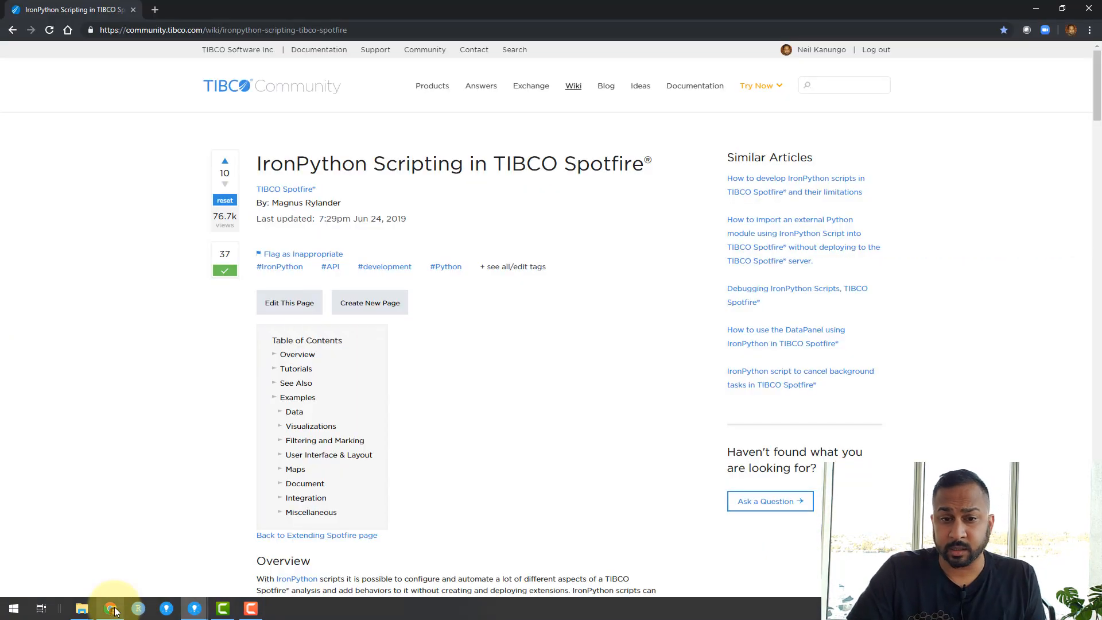
{"action": "mouse_move", "coordinate": [338, 331]}
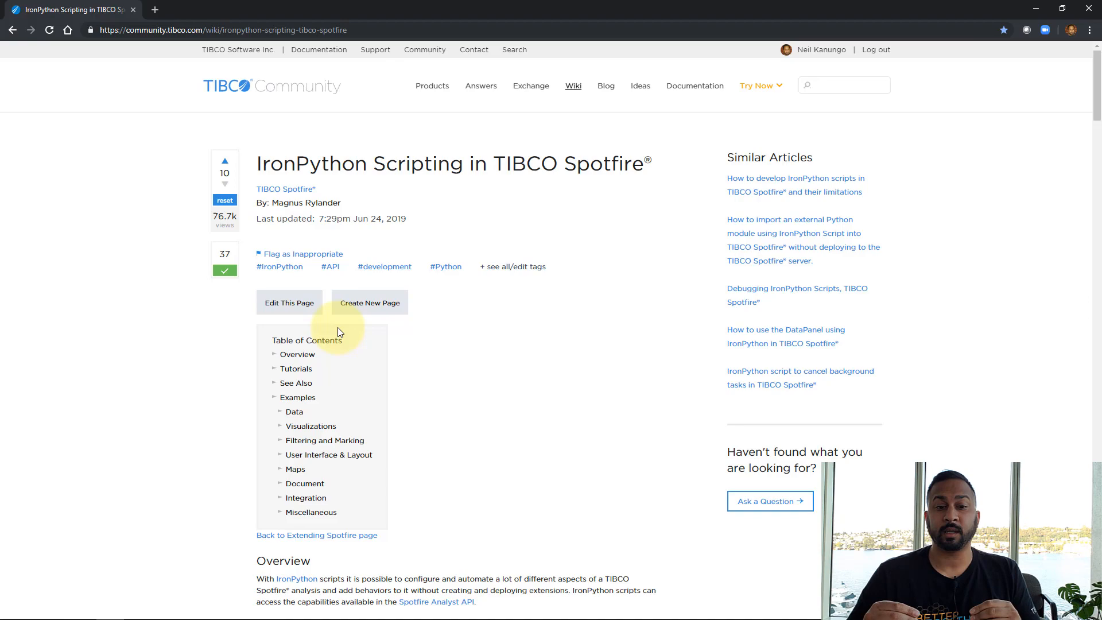
{"action": "mouse_move", "coordinate": [348, 338]}
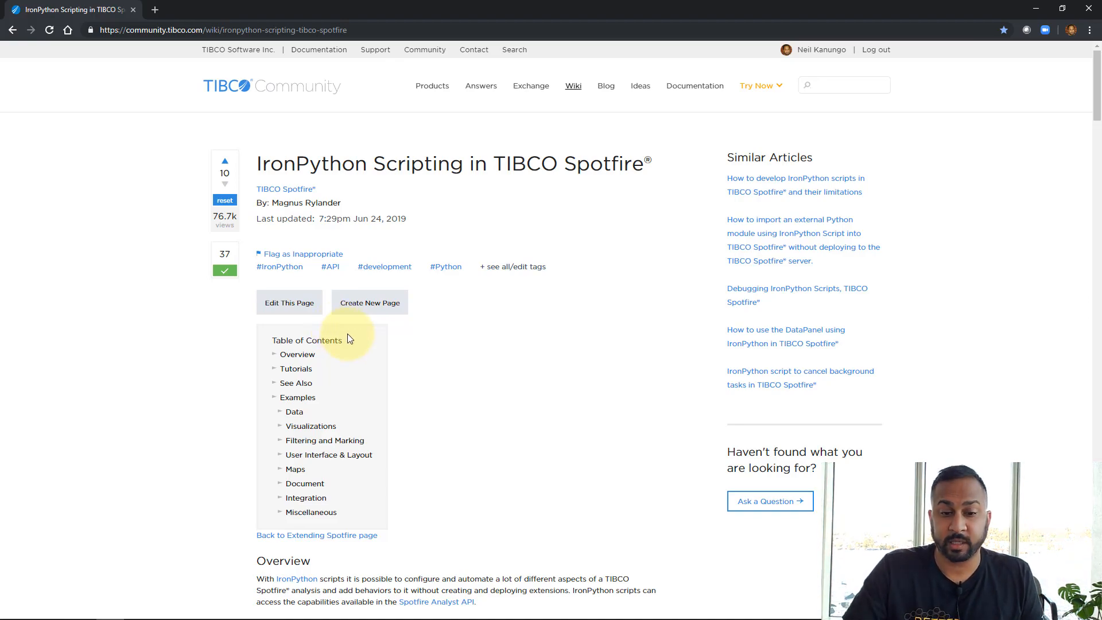
Scroll to the Maps examples and go to the Toggle Map Layer Visibility script article.
{"action": "scroll", "scroll_direction": "down", "scroll_amount": 3}
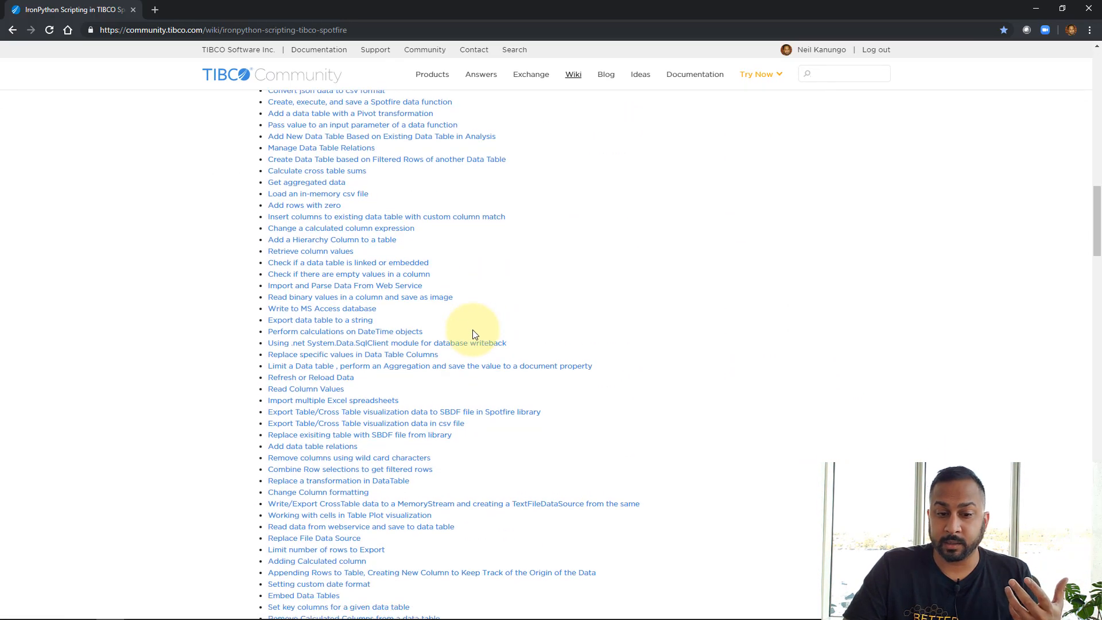
{"action": "scroll", "scroll_direction": "down", "scroll_amount": 3}
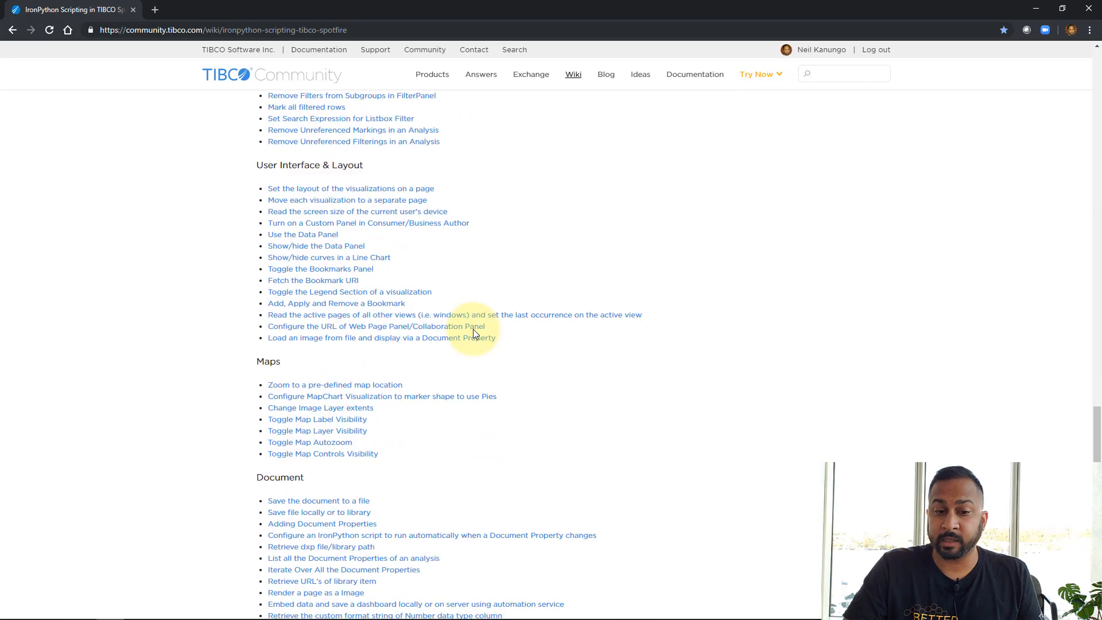
{"action": "scroll", "scroll_direction": "down", "scroll_amount": 3}
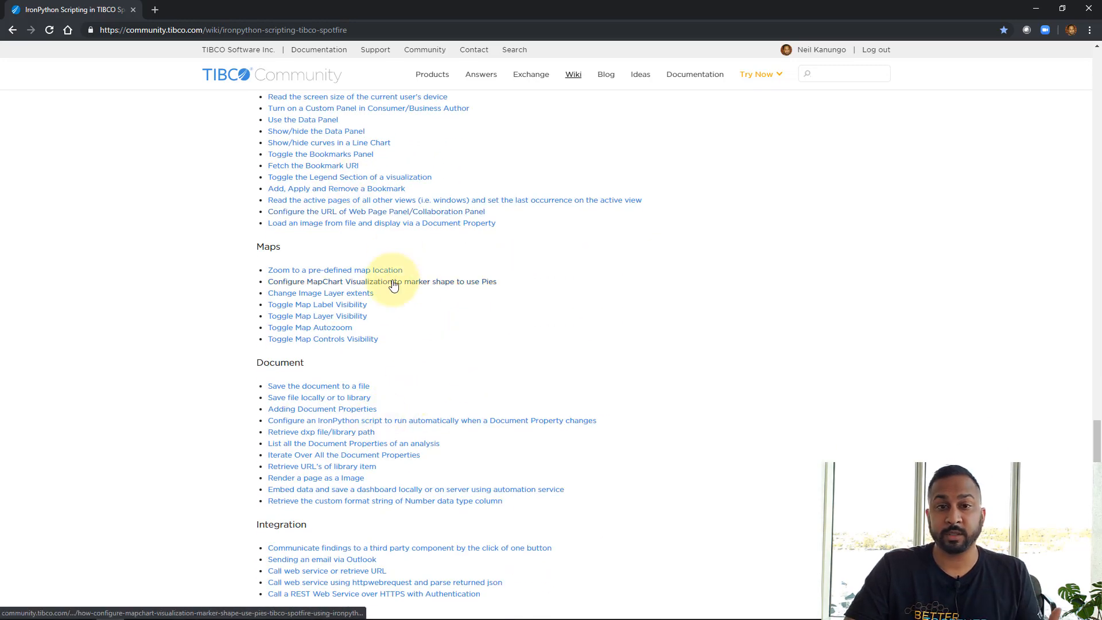
{"action": "mouse_move", "coordinate": [342, 345]}
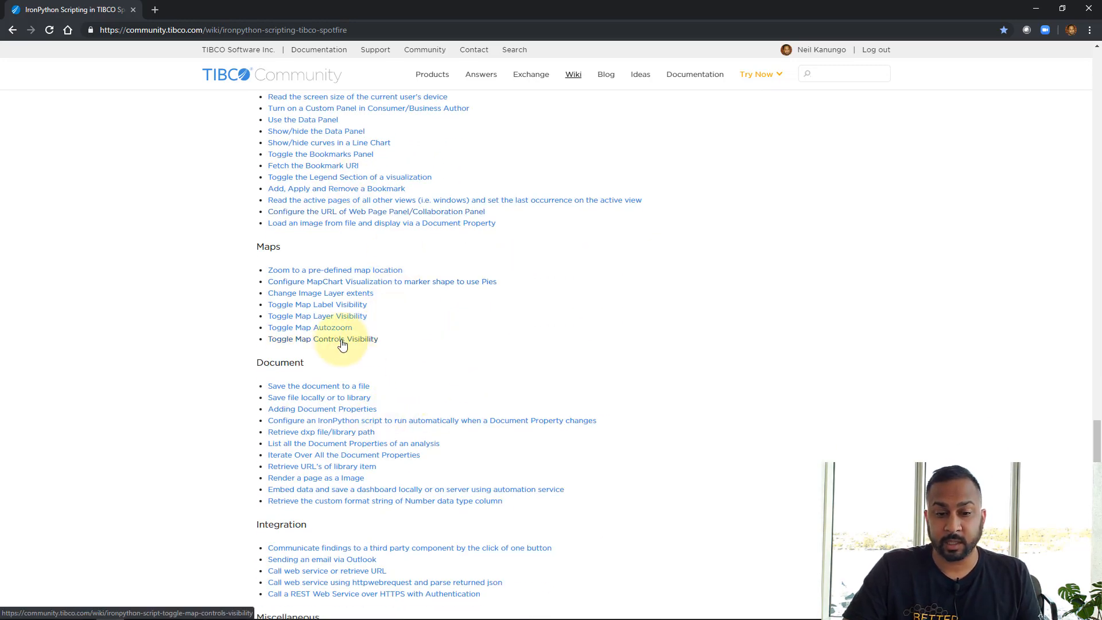
{"action": "left_click", "coordinate": [317, 316]}
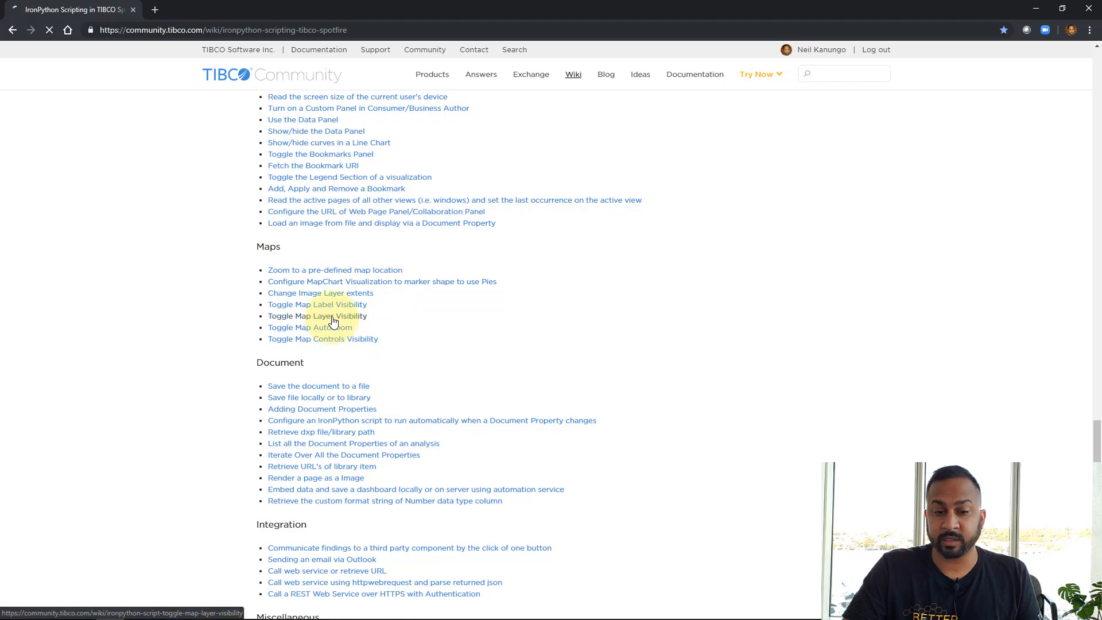
{"action": "left_click", "coordinate": [317, 316]}
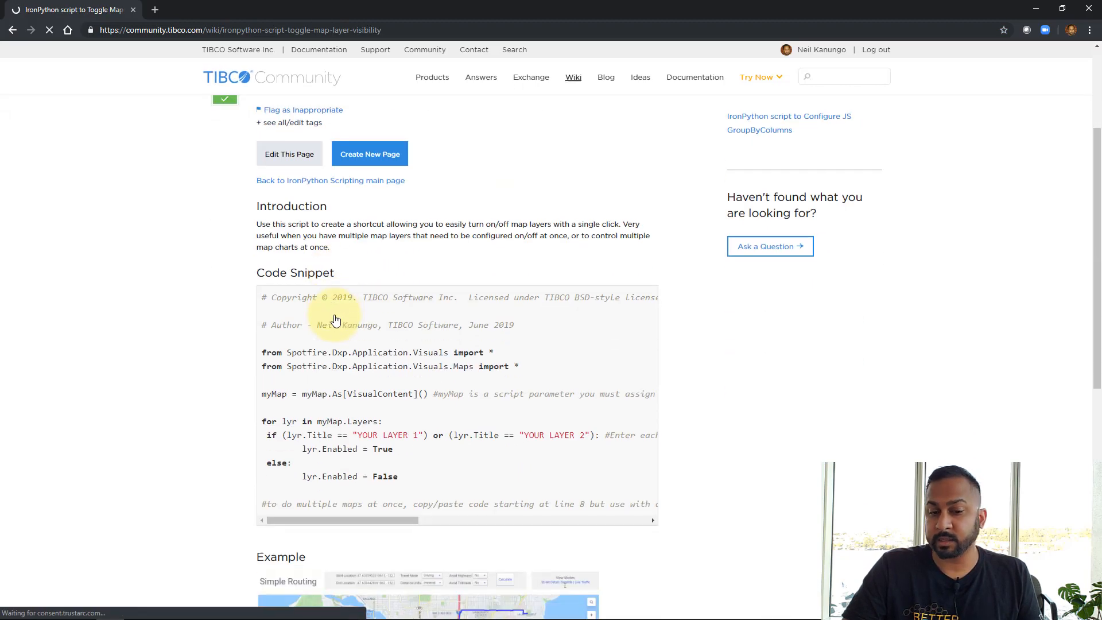
{"action": "scroll", "scroll_direction": "down", "scroll_amount": 3}
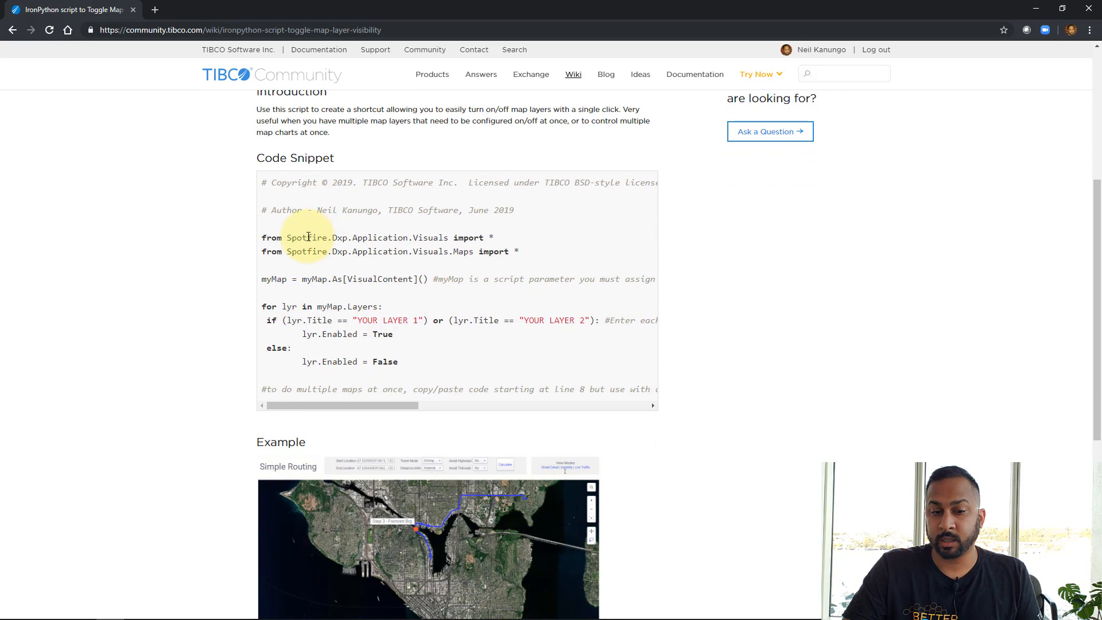
{"action": "mouse_move", "coordinate": [352, 358]}
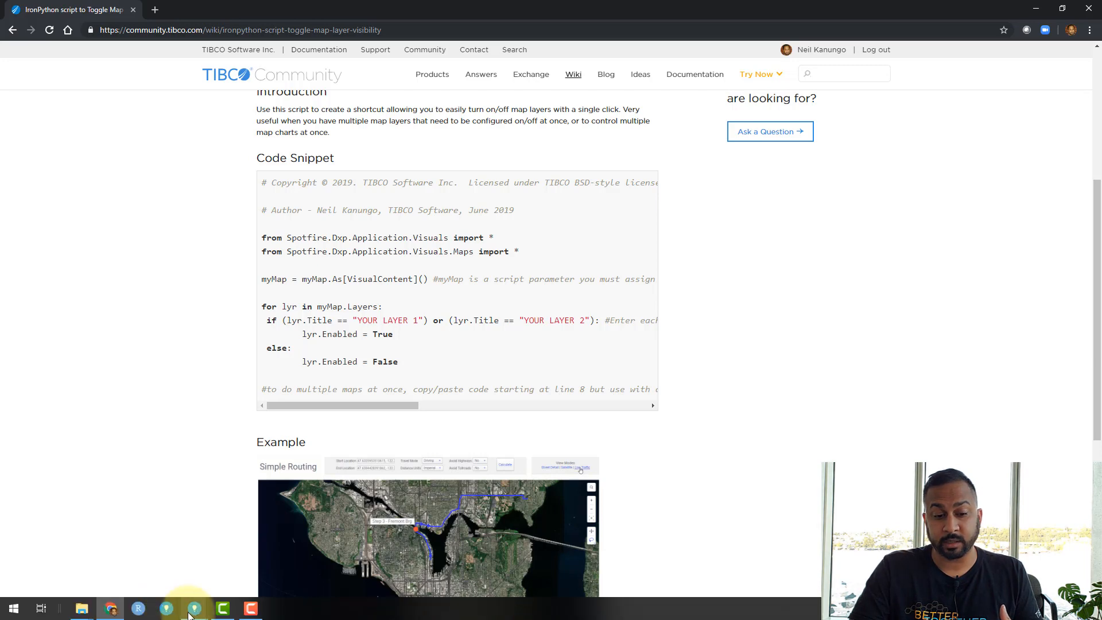
{"action": "left_click", "coordinate": [192, 609]}
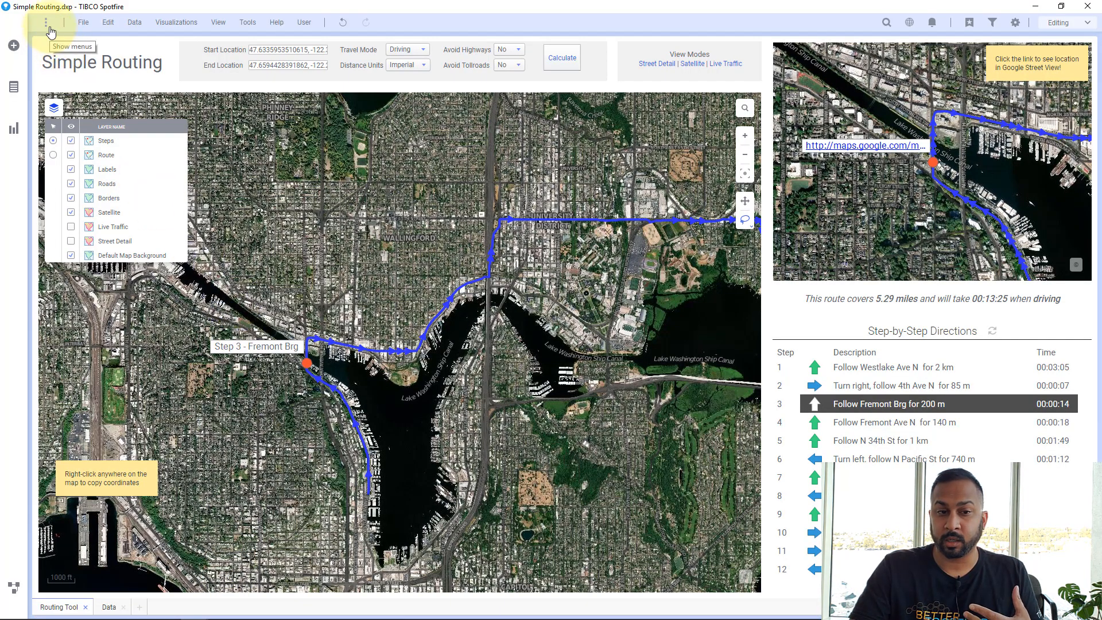
From File > Manage trust and scripts, select ShowSatellite and review its code.
{"action": "left_click", "coordinate": [82, 22]}
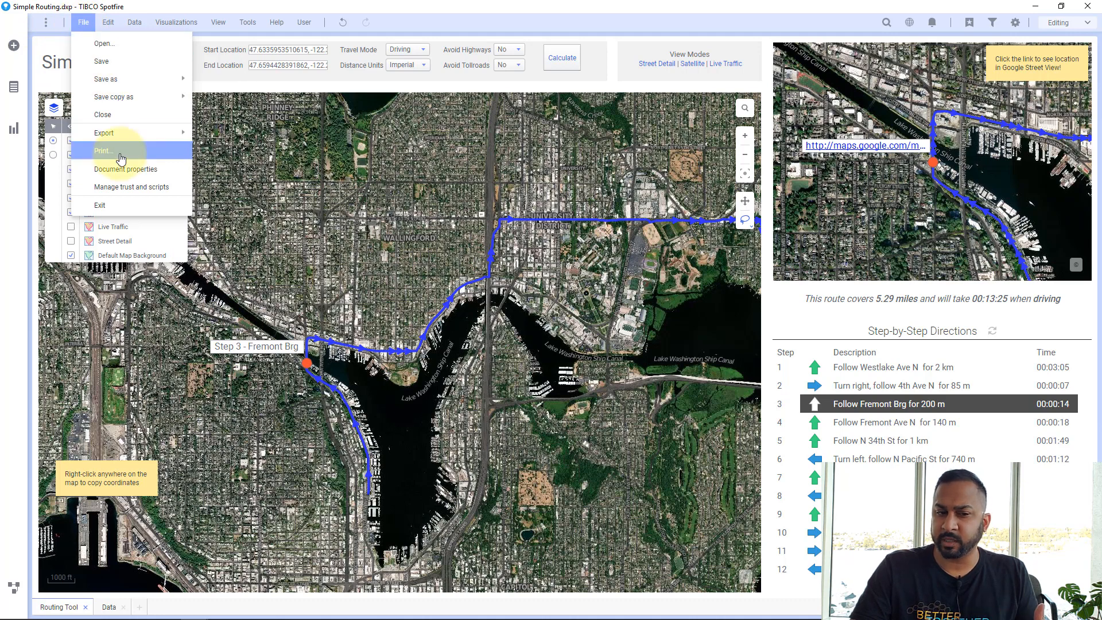
{"action": "mouse_move", "coordinate": [118, 191]}
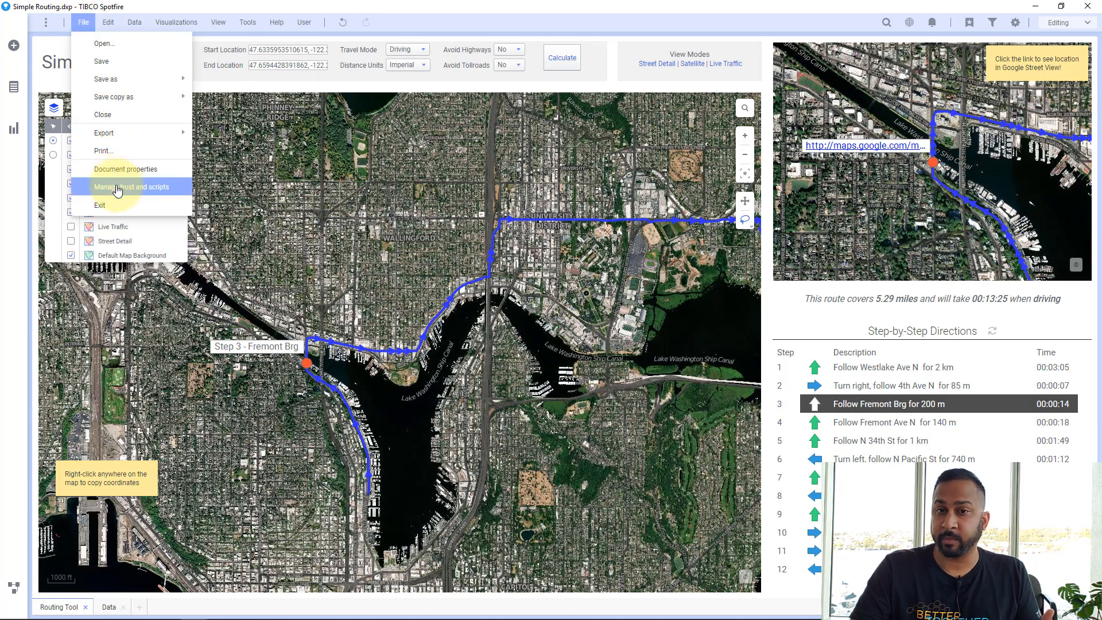
{"action": "left_click", "coordinate": [128, 186]}
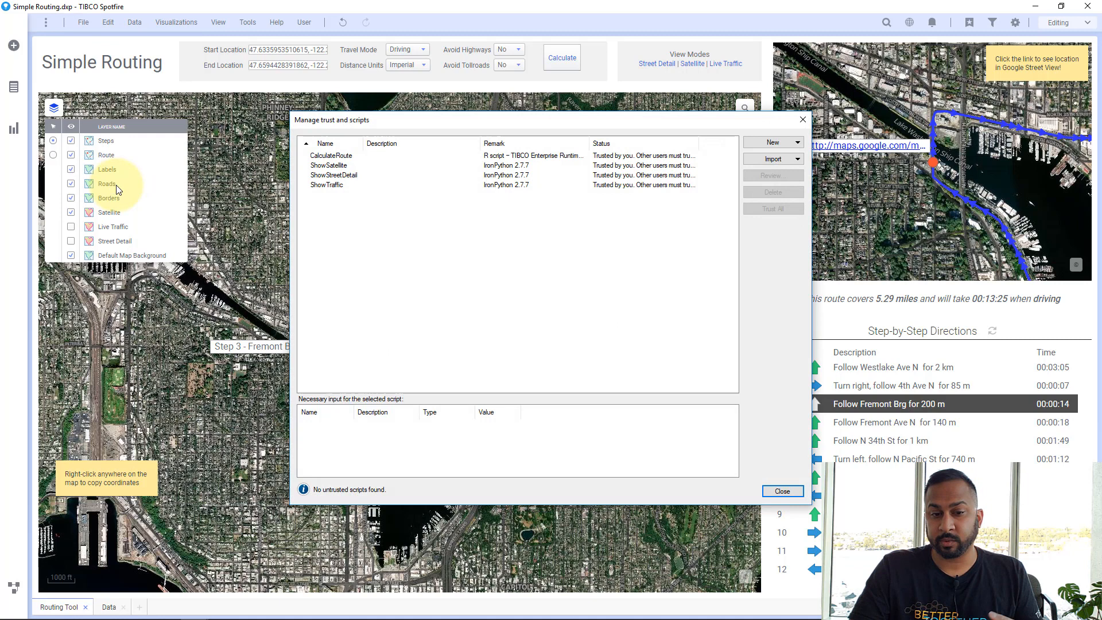
{"action": "left_click", "coordinate": [773, 142]}
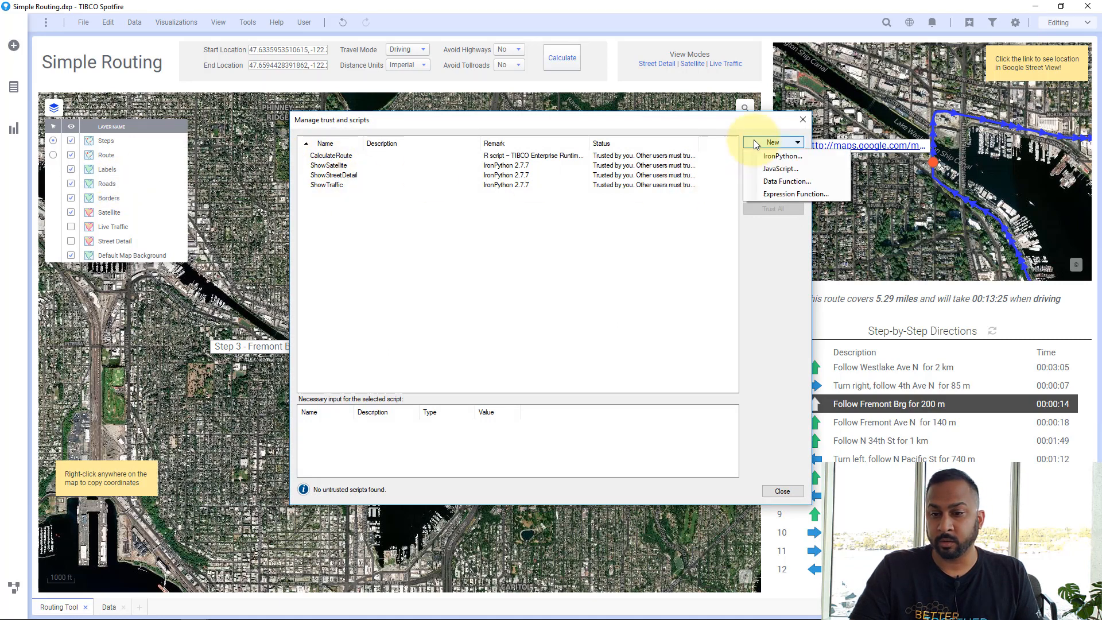
{"action": "mouse_move", "coordinate": [782, 156]}
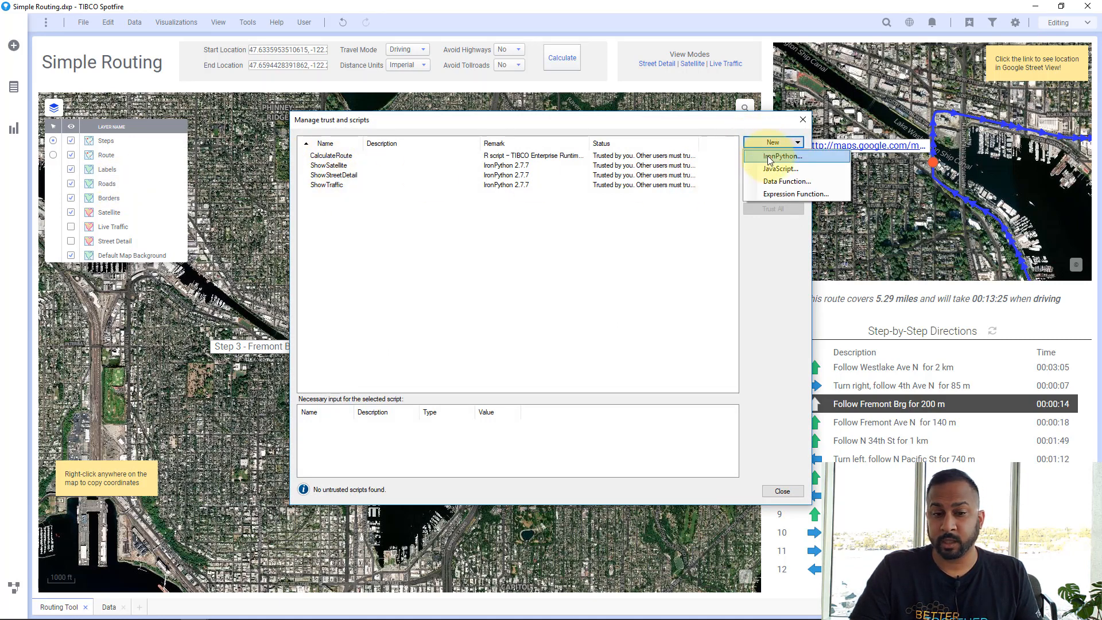
{"action": "left_click", "coordinate": [327, 166]}
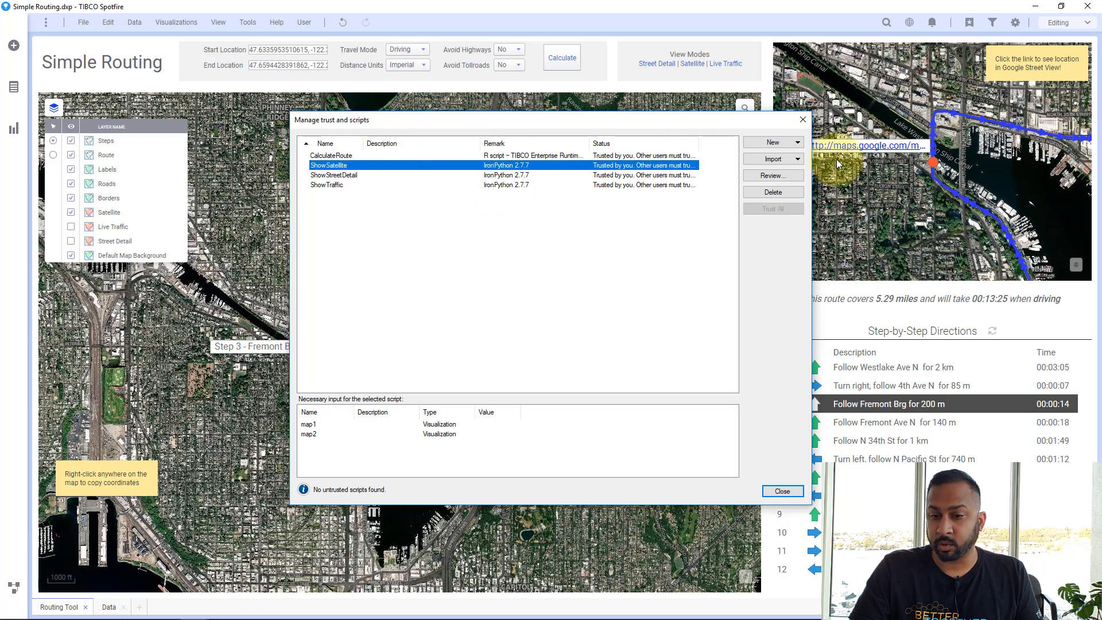
{"action": "left_click", "coordinate": [771, 175]}
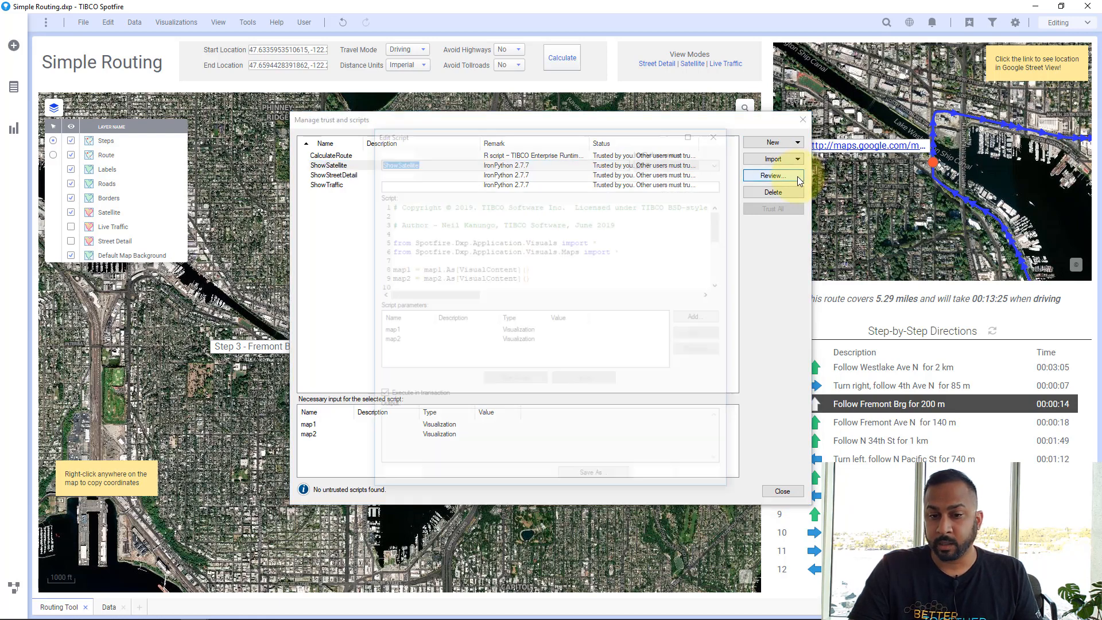
{"action": "left_click", "coordinate": [771, 174]}
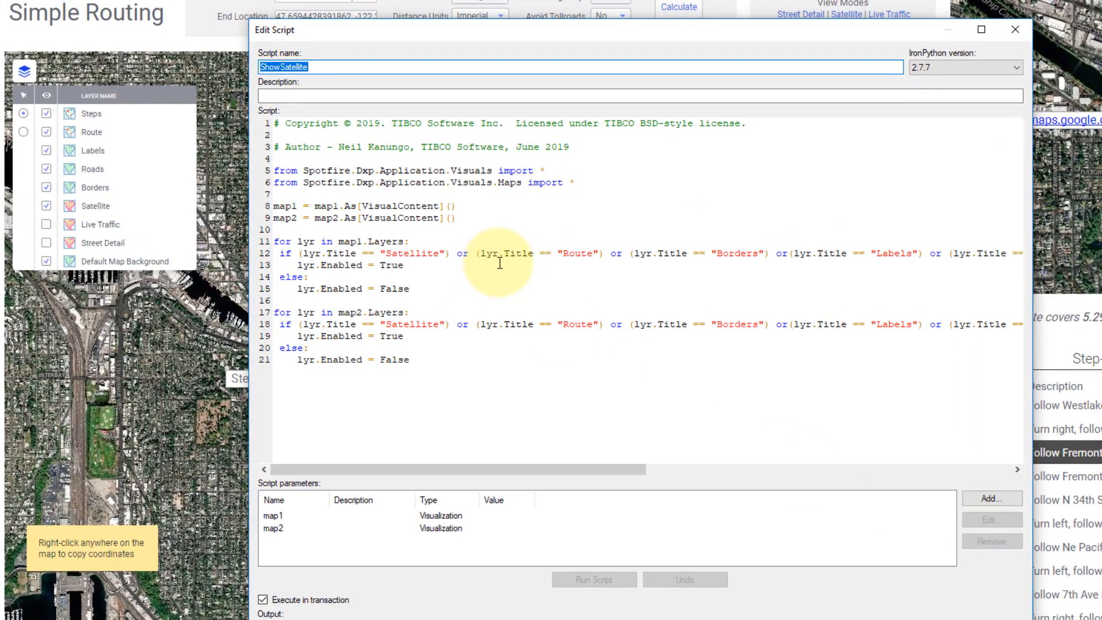
{"action": "double_click", "coordinate": [513, 170]}
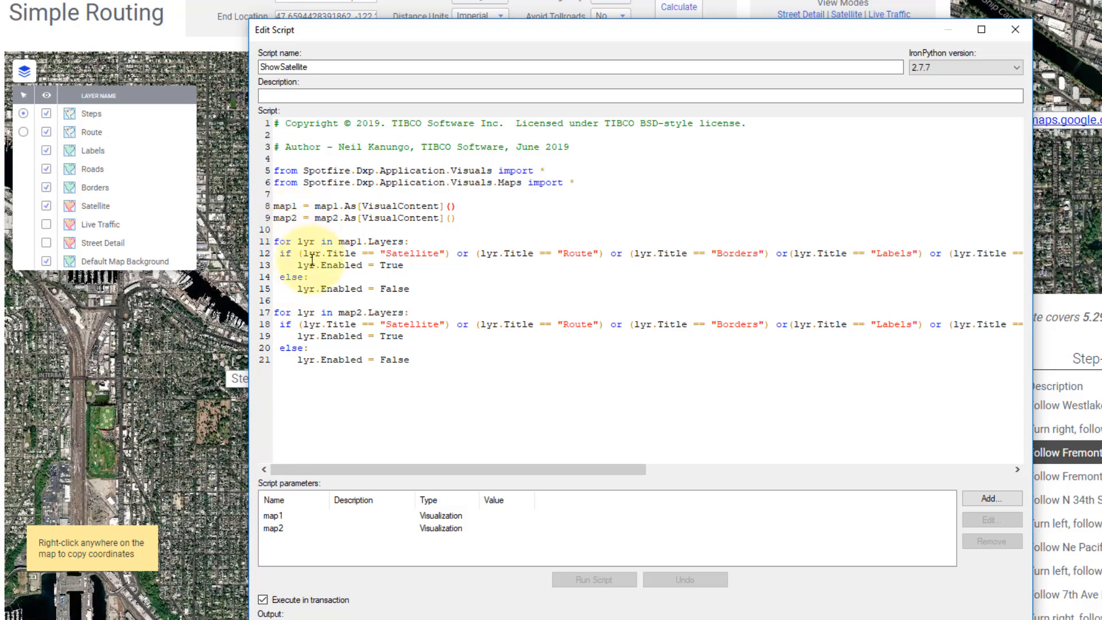
{"action": "left_click", "coordinate": [456, 205]}
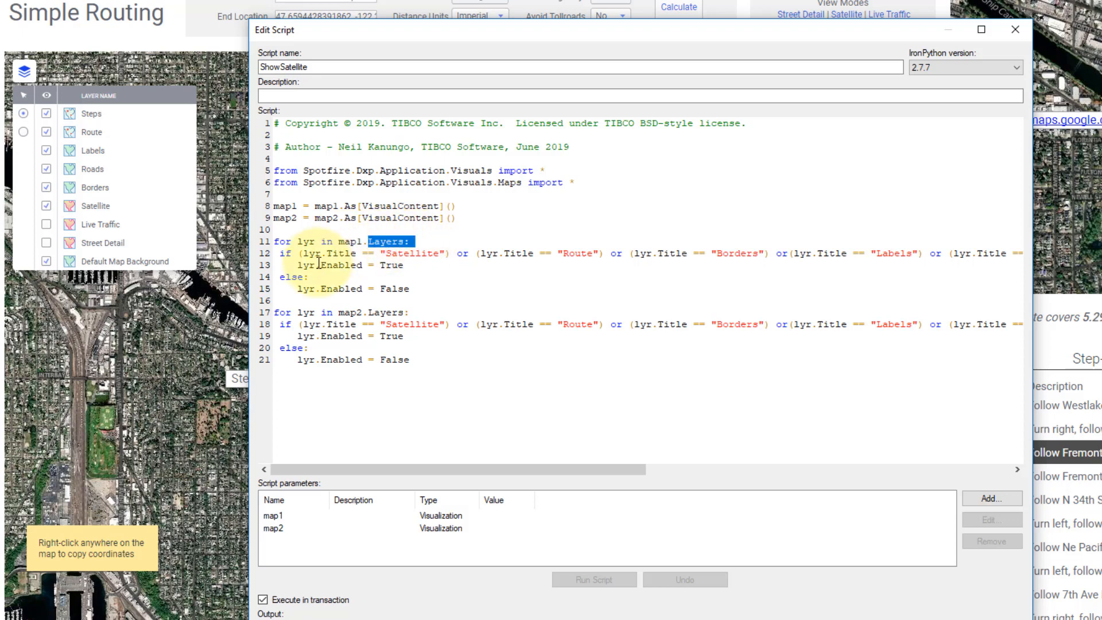
{"action": "left_click", "coordinate": [415, 254]}
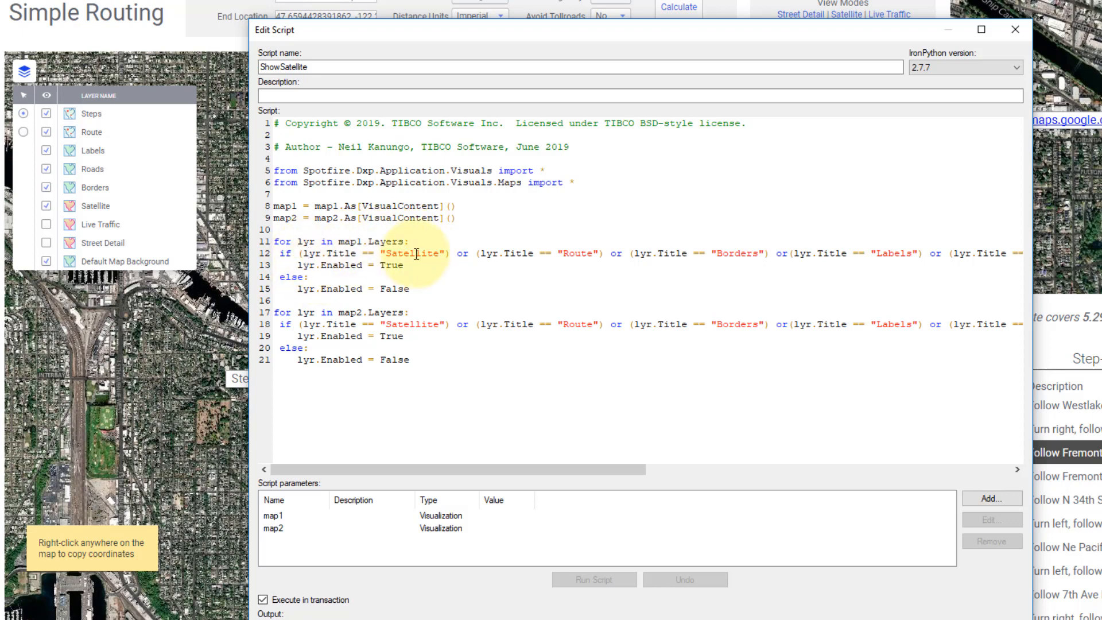
{"action": "double_click", "coordinate": [413, 253]}
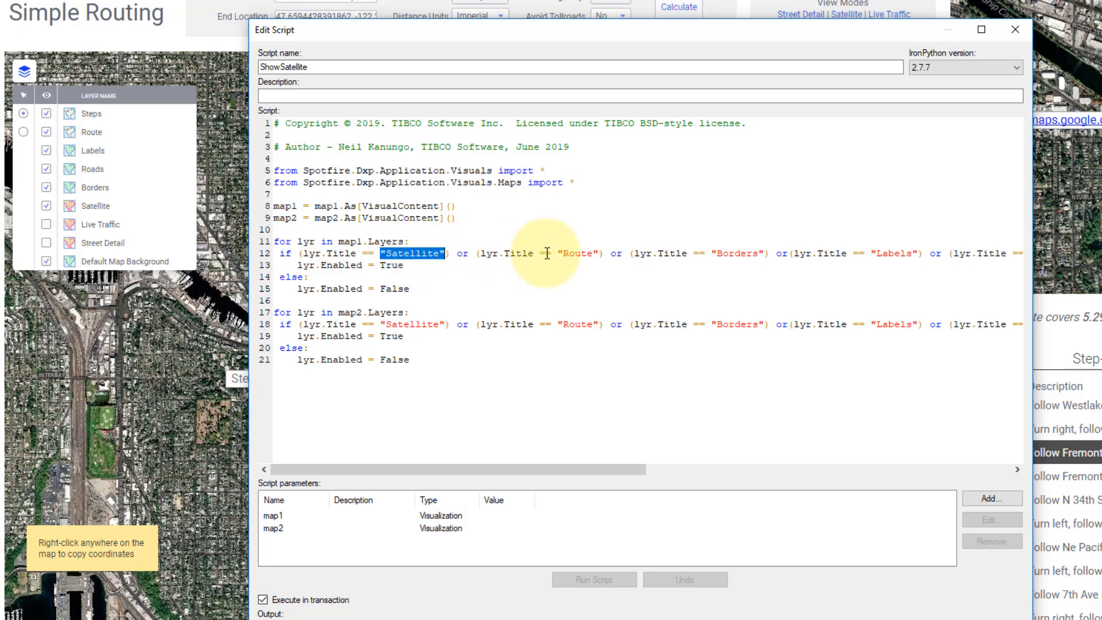
{"action": "double_click", "coordinate": [577, 253]}
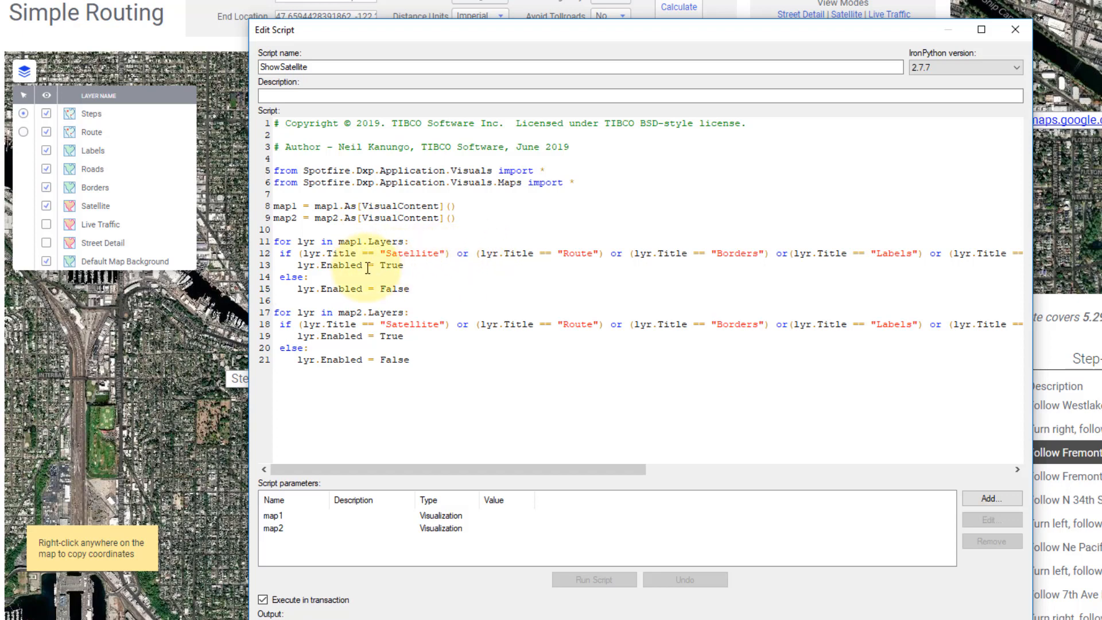
{"action": "left_click", "coordinate": [273, 300]}
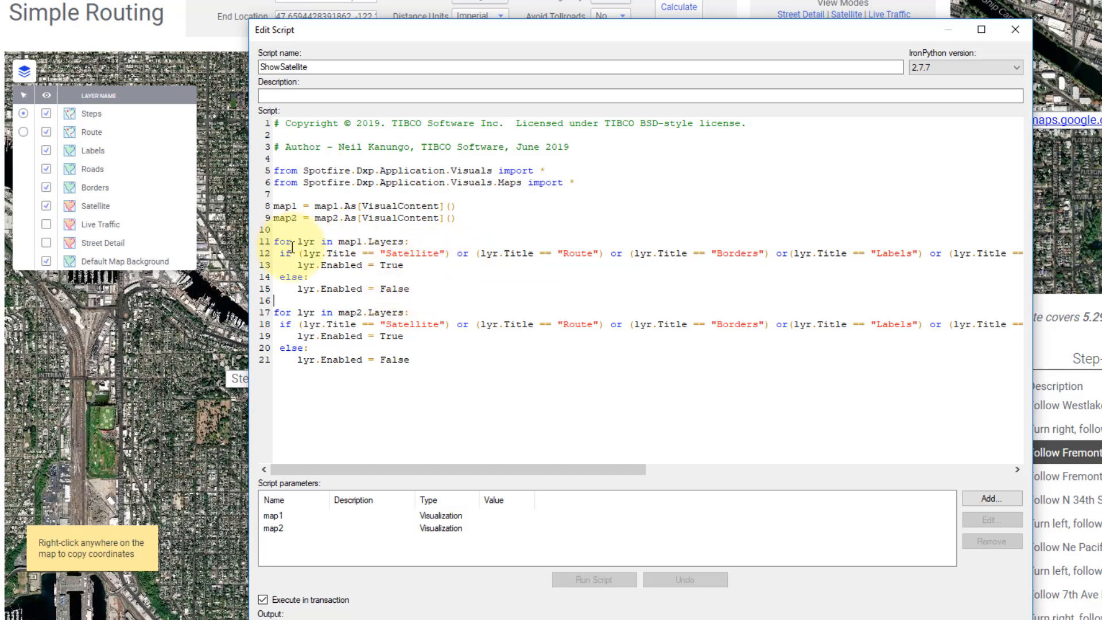
{"action": "double_click", "coordinate": [352, 313]}
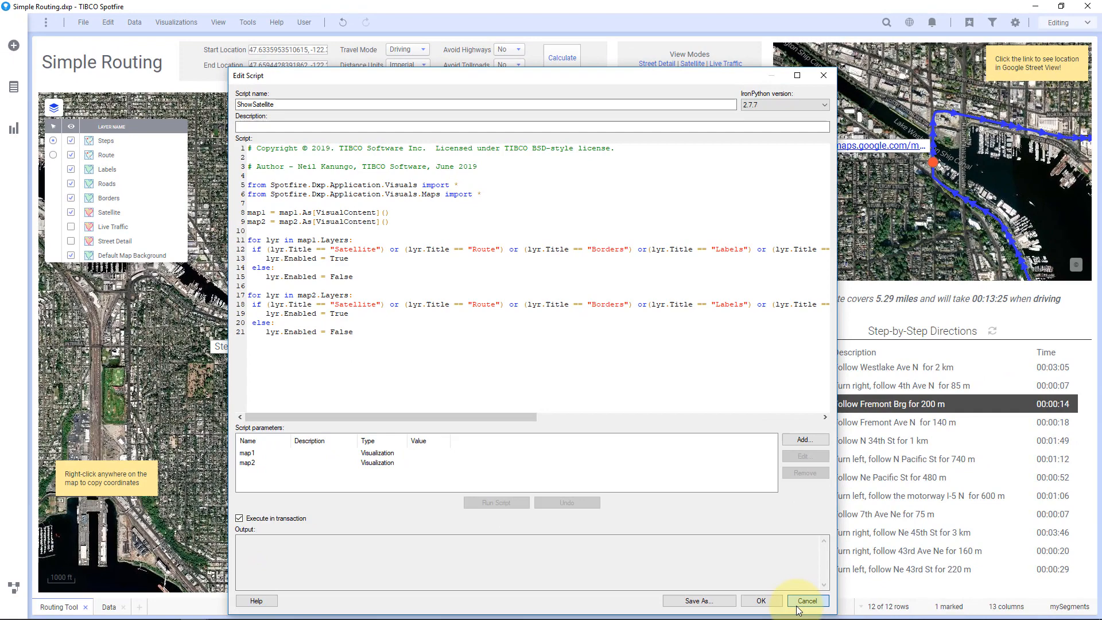
Cancel the script editor and place a new text area in the header with its title hidden.
{"action": "left_click", "coordinate": [806, 601]}
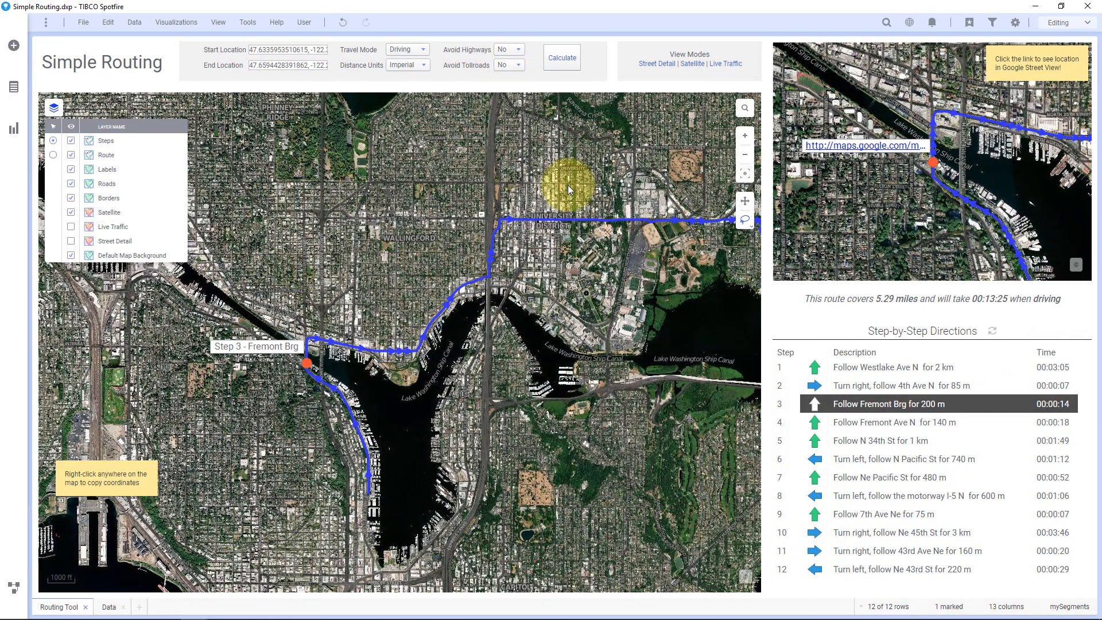
{"action": "right_click", "coordinate": [633, 58]}
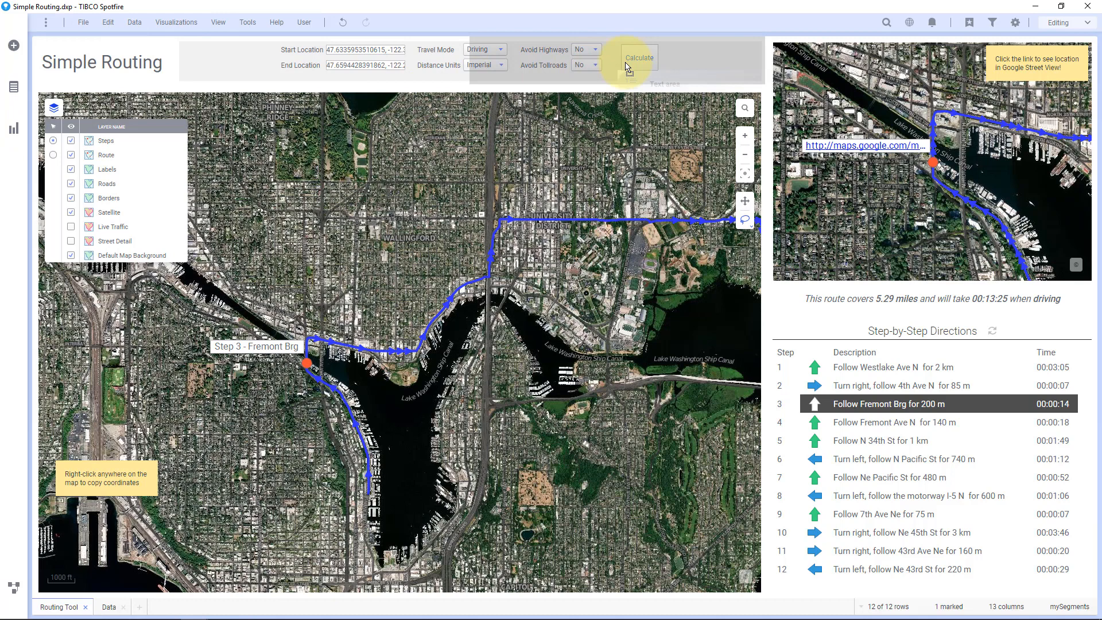
{"action": "left_click", "coordinate": [12, 128]}
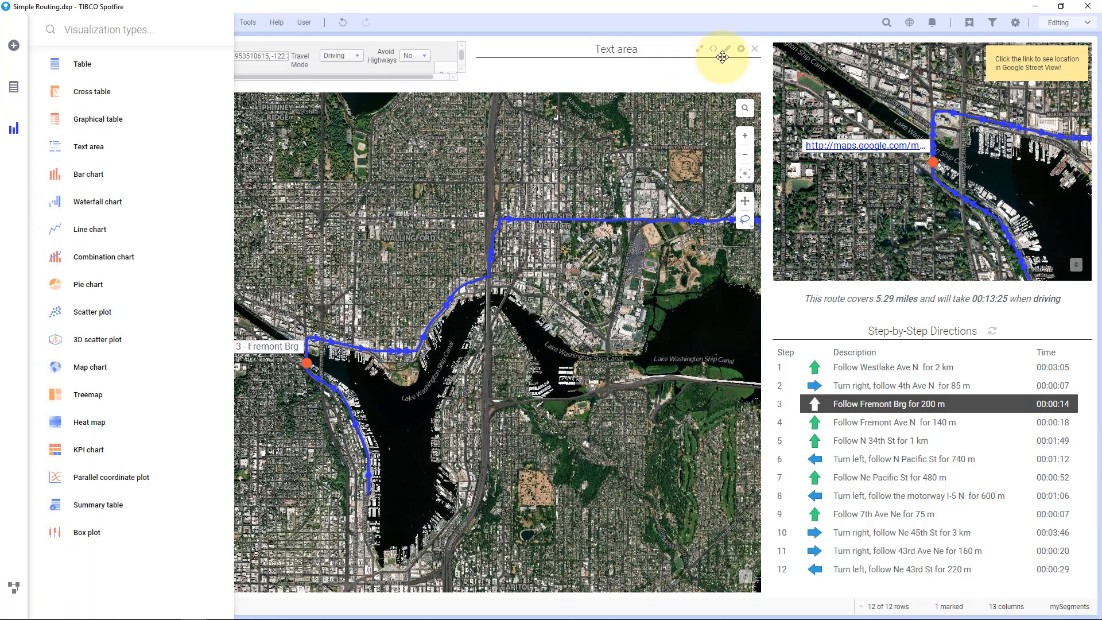
{"action": "left_click", "coordinate": [741, 48]}
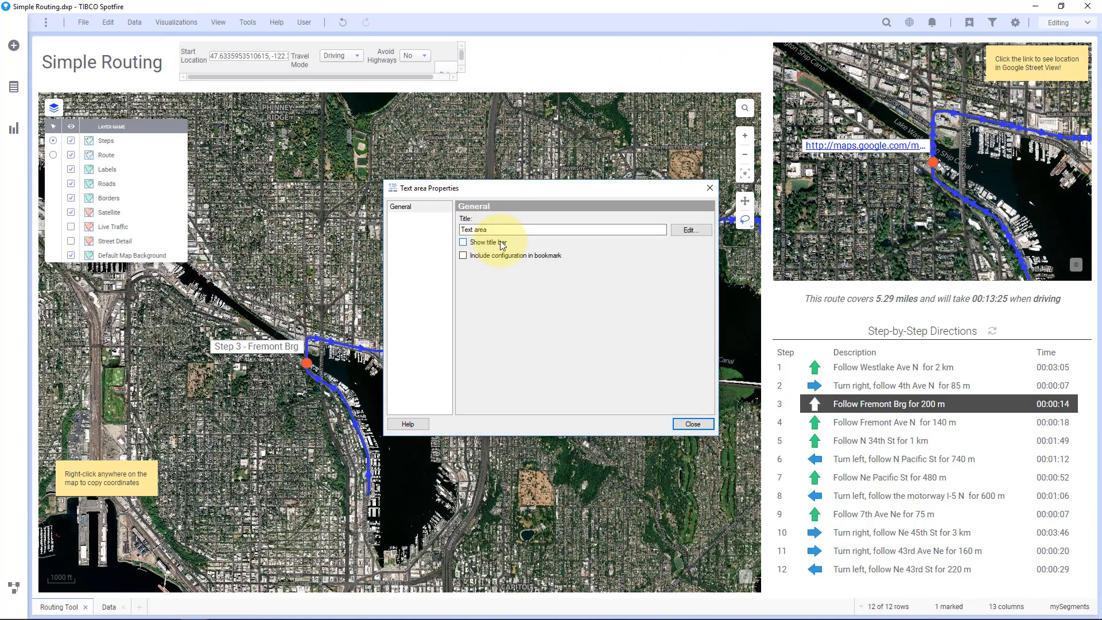
{"action": "right_click", "coordinate": [586, 57]}
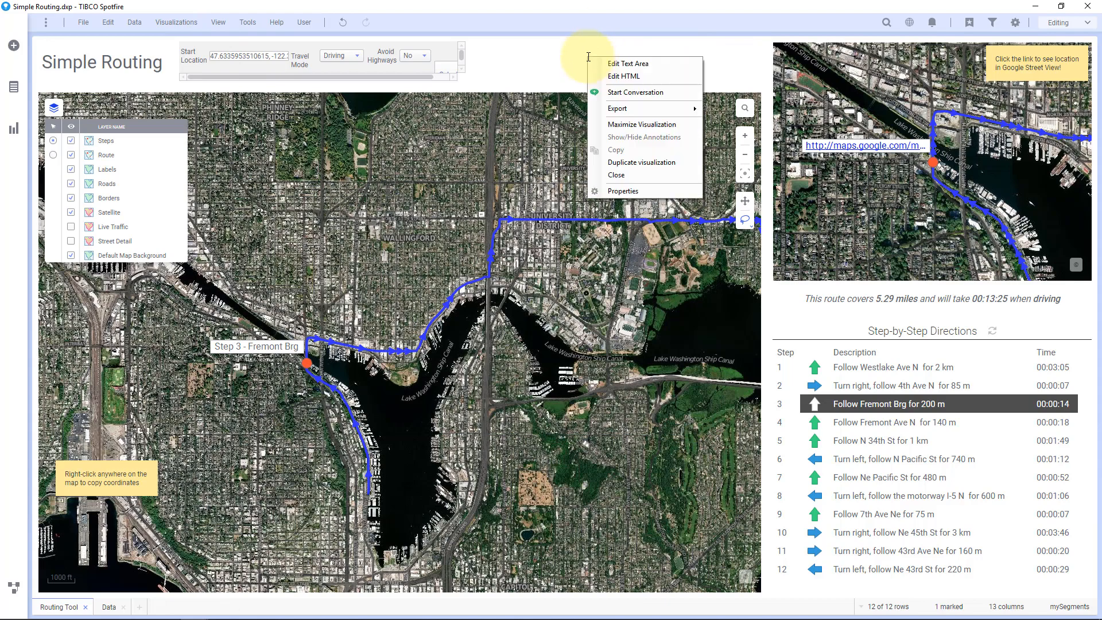
Enter the word Satellite in the text area and start an action control from it.
{"action": "left_click", "coordinate": [628, 64]}
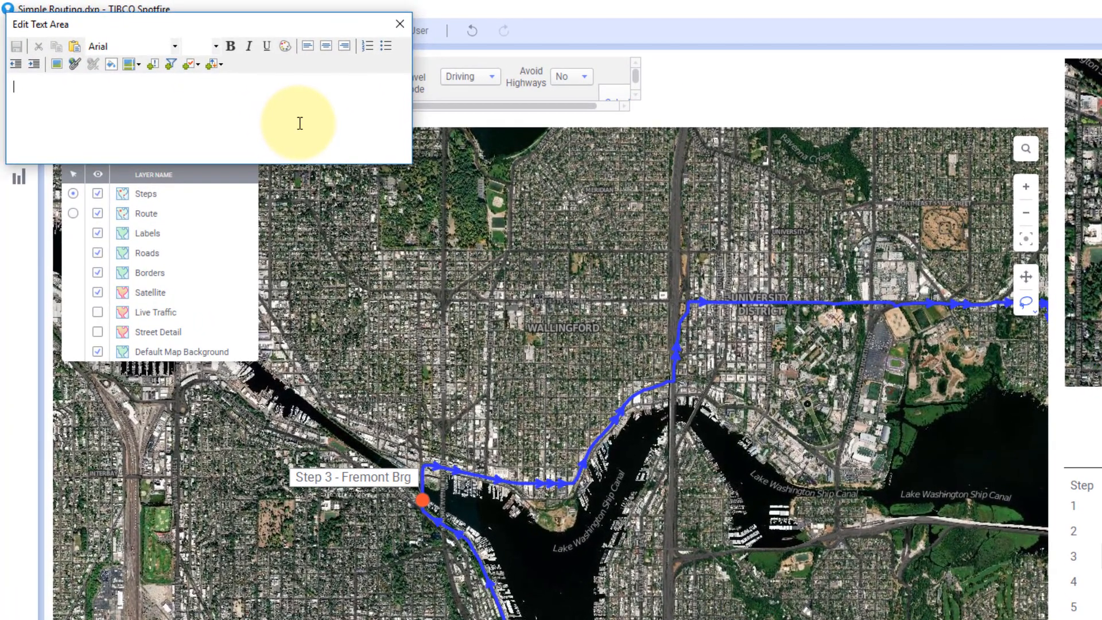
{"action": "type", "text": "Satell"}
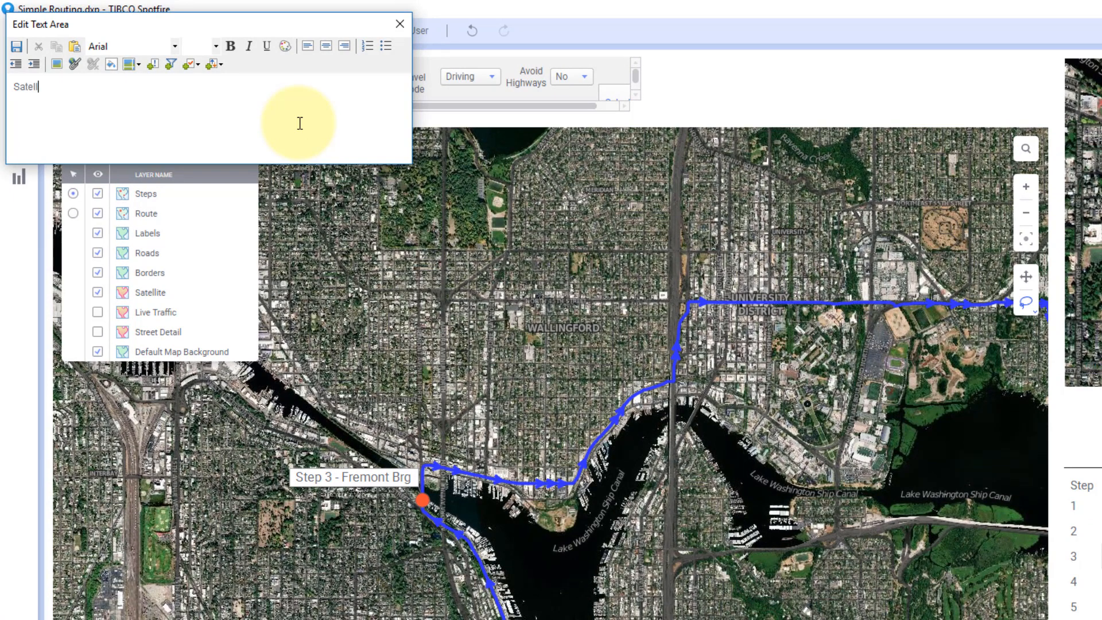
{"action": "type", "text": "ite"}
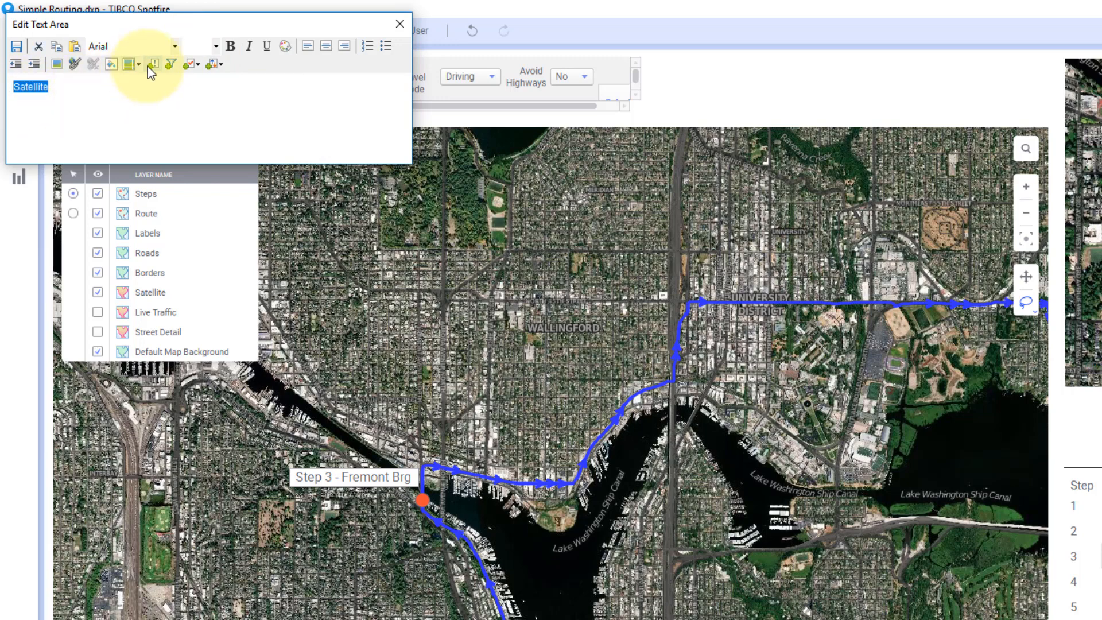
{"action": "mouse_move", "coordinate": [150, 64]}
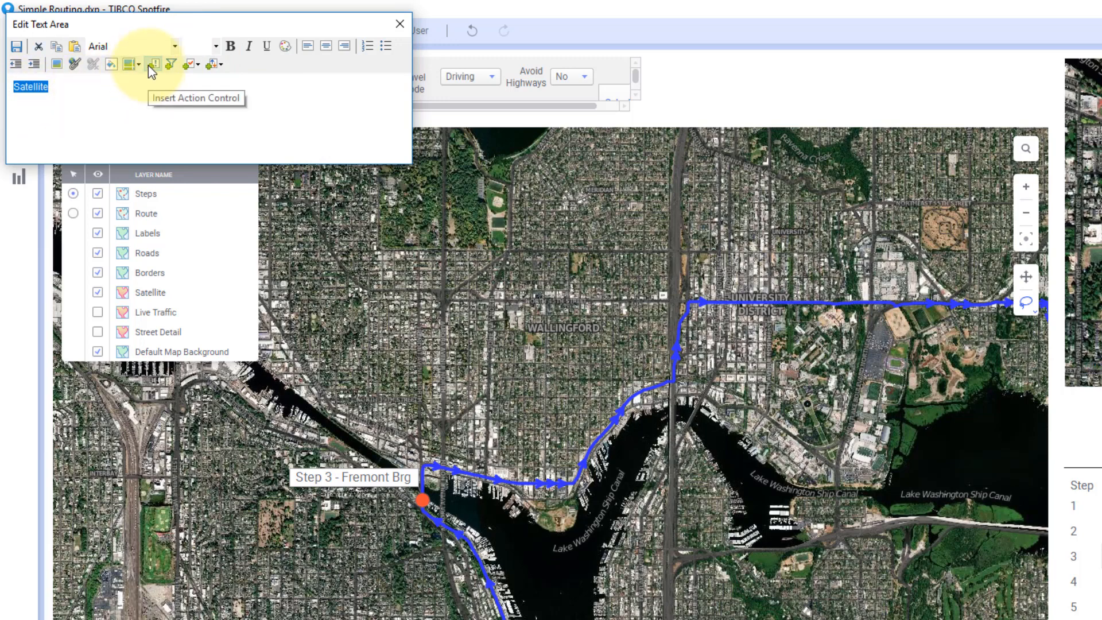
{"action": "left_click", "coordinate": [151, 64]}
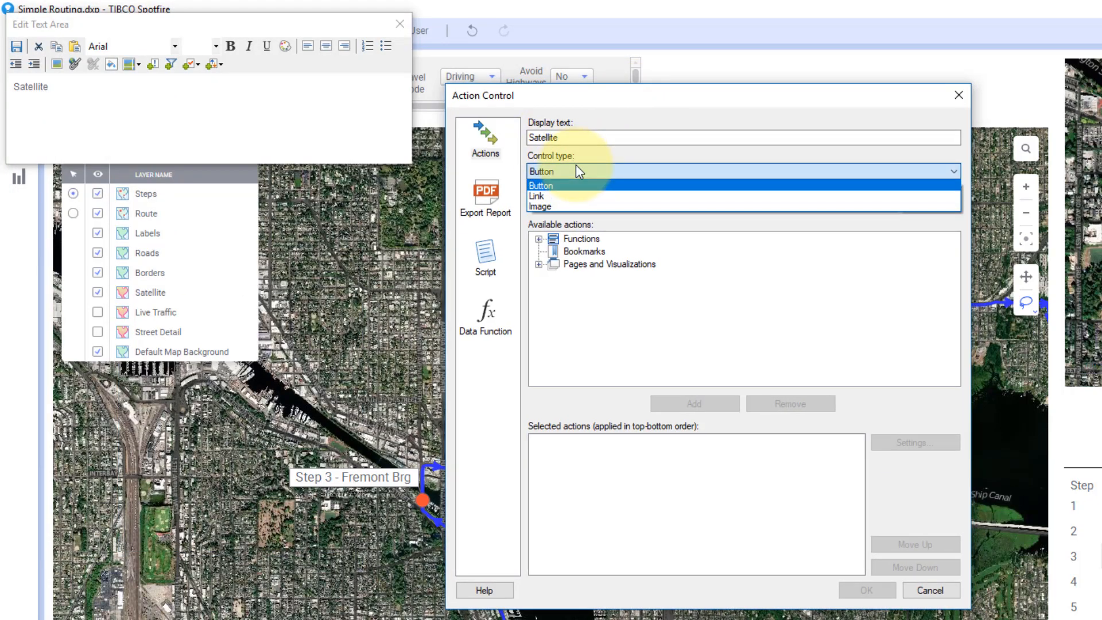
{"action": "mouse_move", "coordinate": [560, 196]}
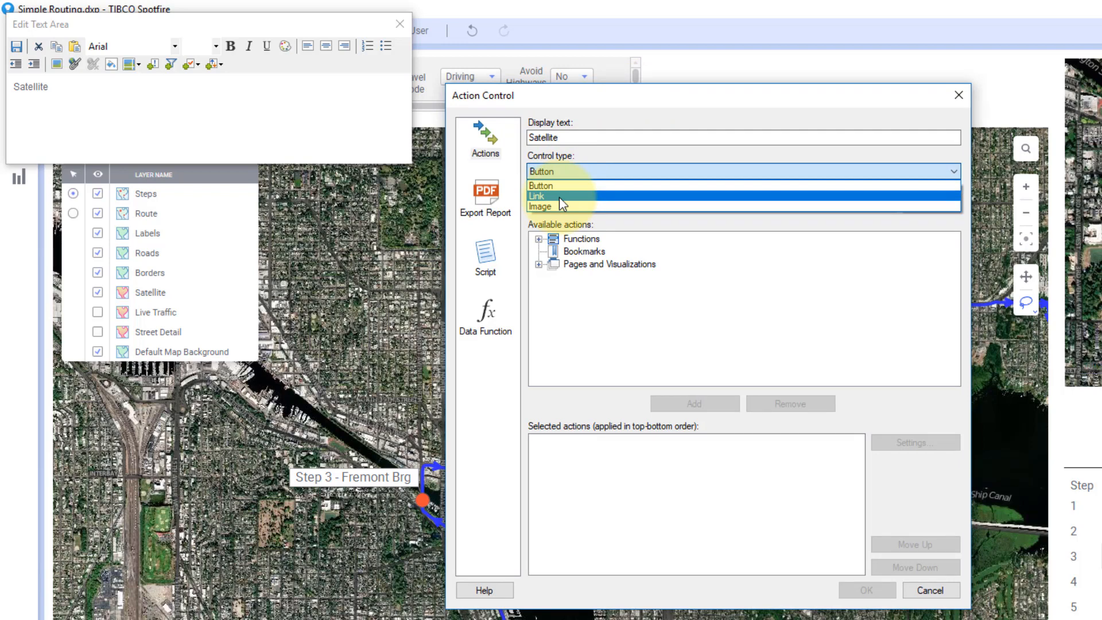
Make Satellite a link running ShowSatellite with map1 set to Route Overview Map.
{"action": "left_click", "coordinate": [537, 195]}
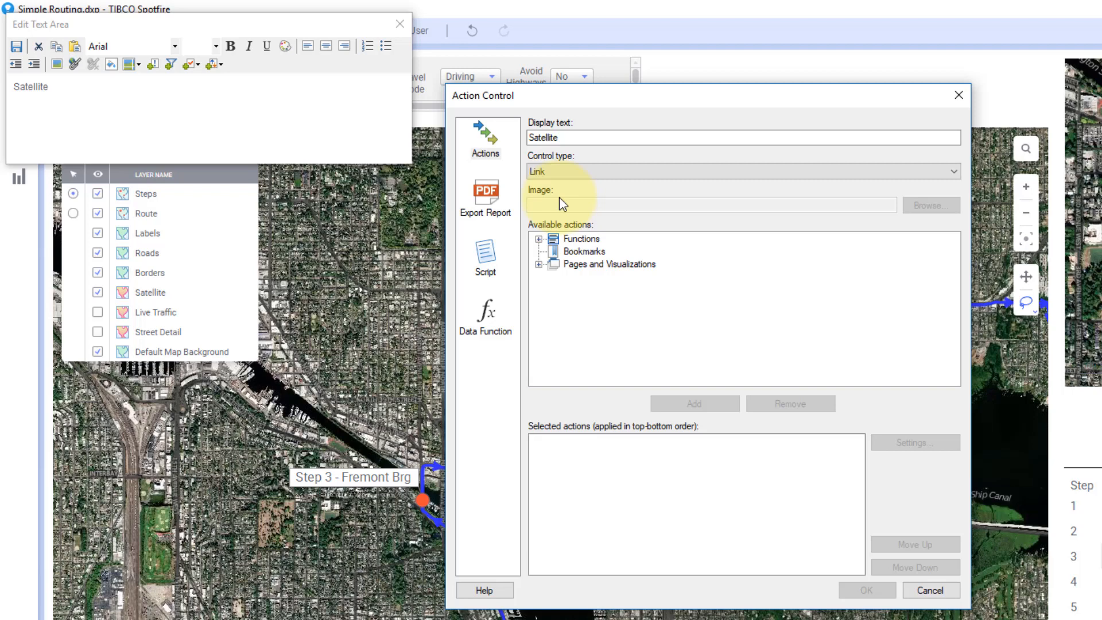
{"action": "mouse_move", "coordinate": [496, 268]}
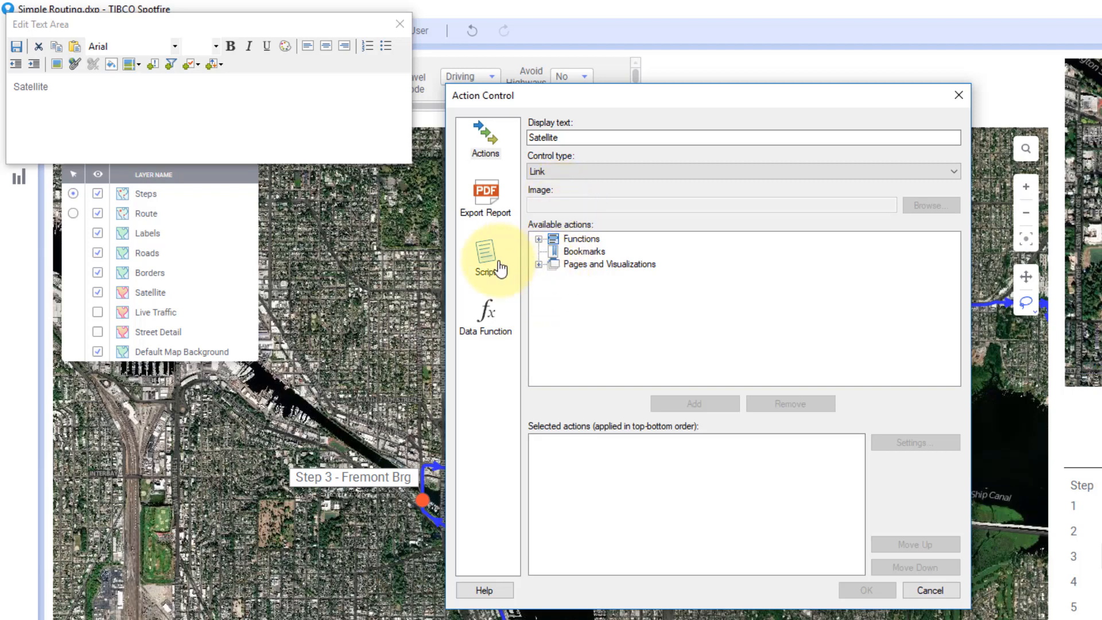
{"action": "left_click", "coordinate": [484, 261]}
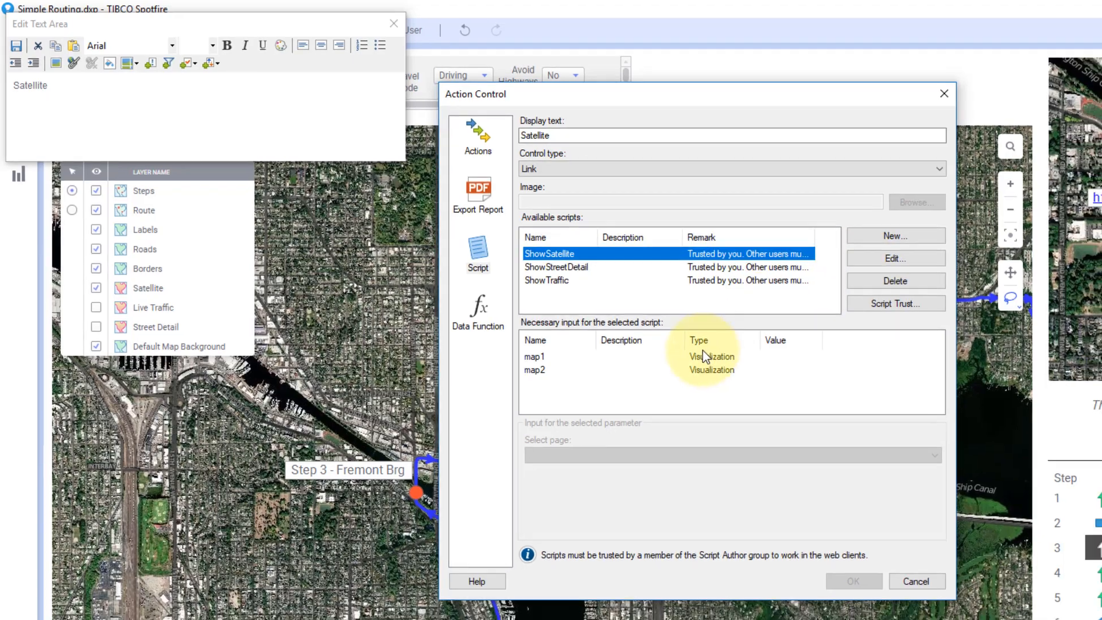
{"action": "left_click", "coordinate": [534, 356]}
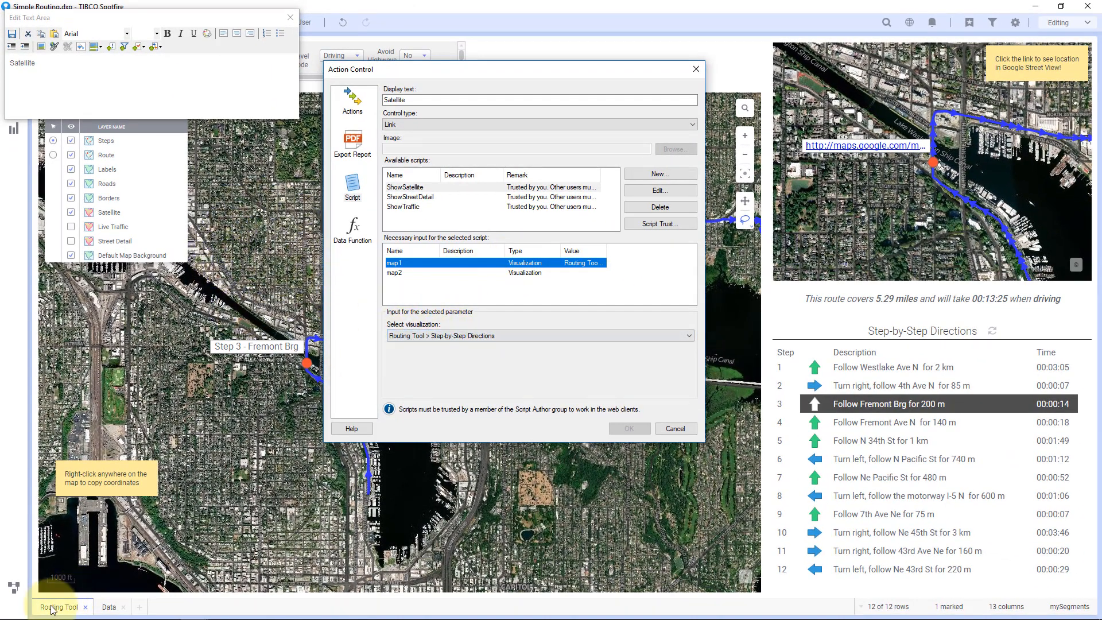
{"action": "left_click", "coordinate": [688, 336]}
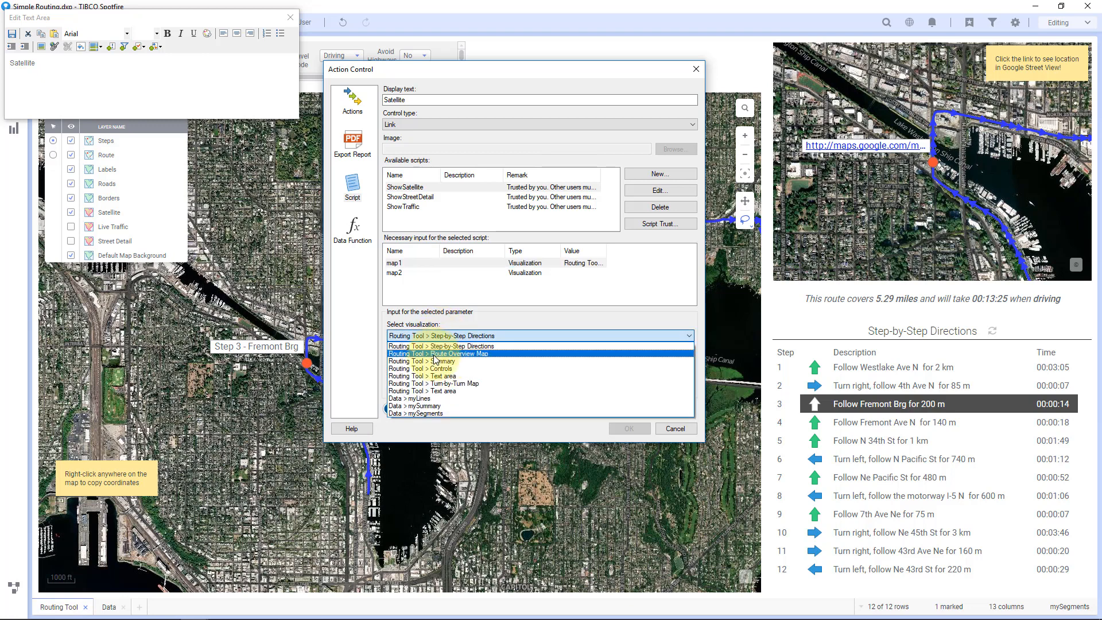
{"action": "left_click", "coordinate": [454, 353]}
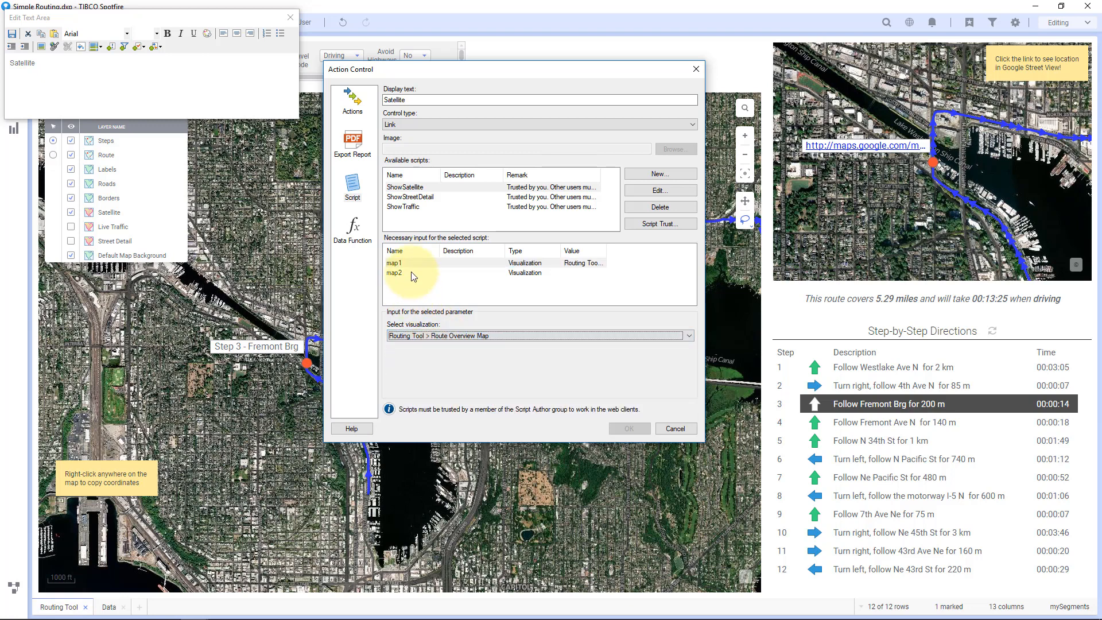
Assign map2 to the Turn-by-Turn Map and confirm the Satellite link's setup.
{"action": "left_click", "coordinate": [394, 273]}
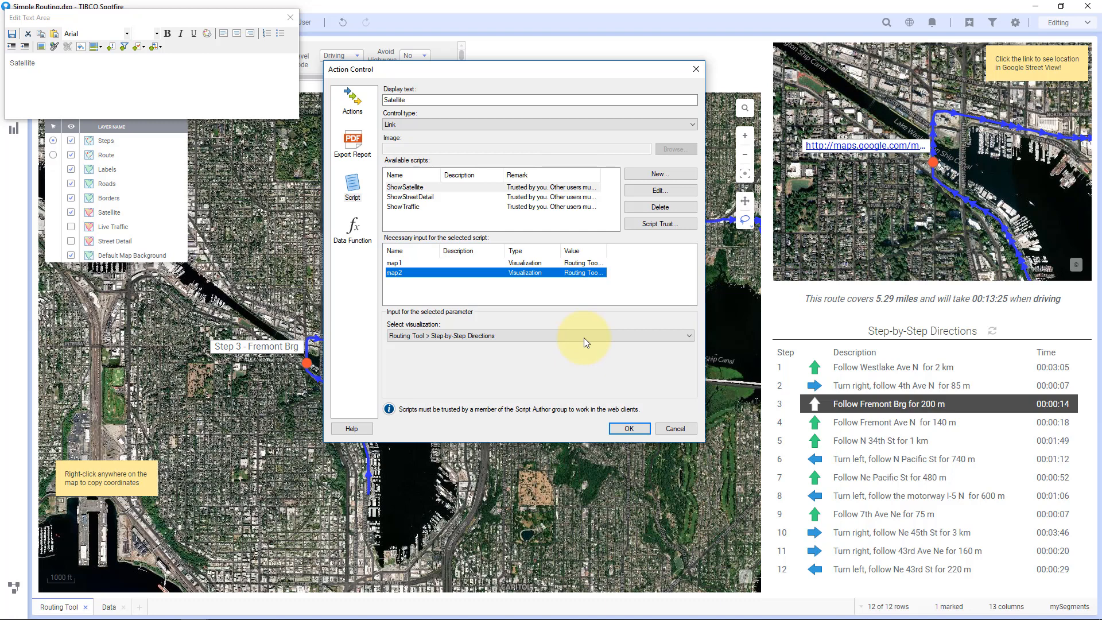
{"action": "left_click", "coordinate": [687, 336]}
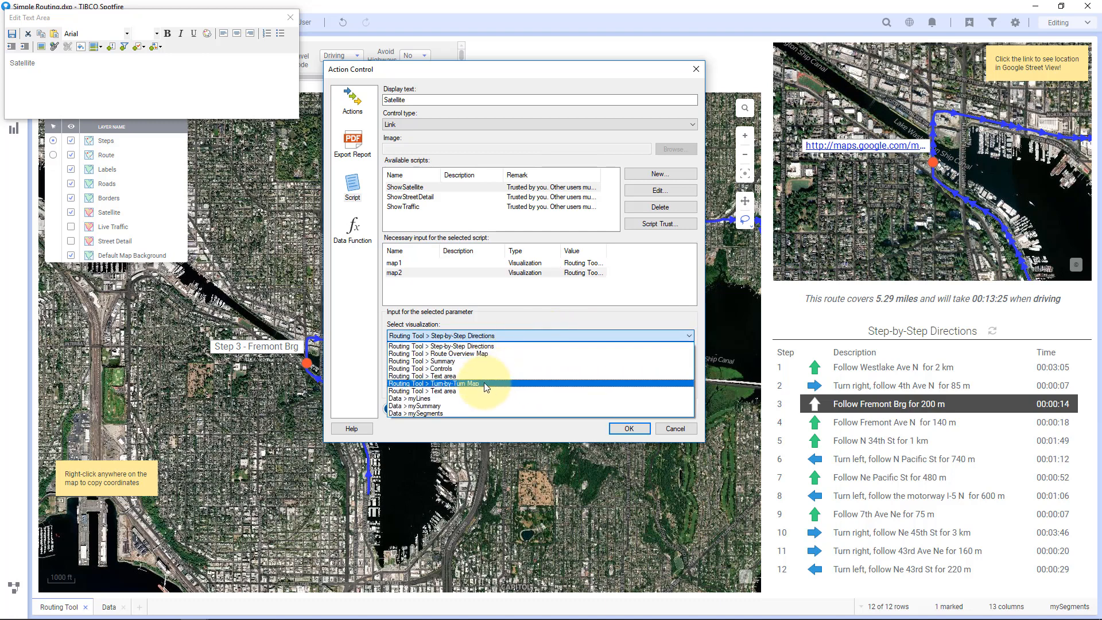
{"action": "left_click", "coordinate": [436, 384]}
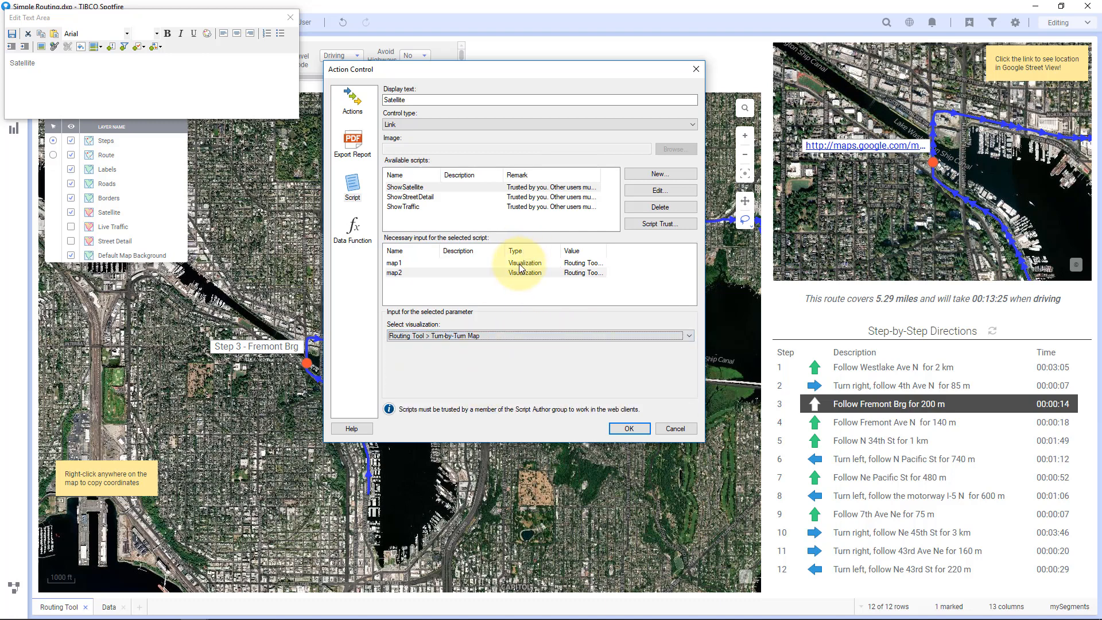
{"action": "mouse_move", "coordinate": [631, 428]}
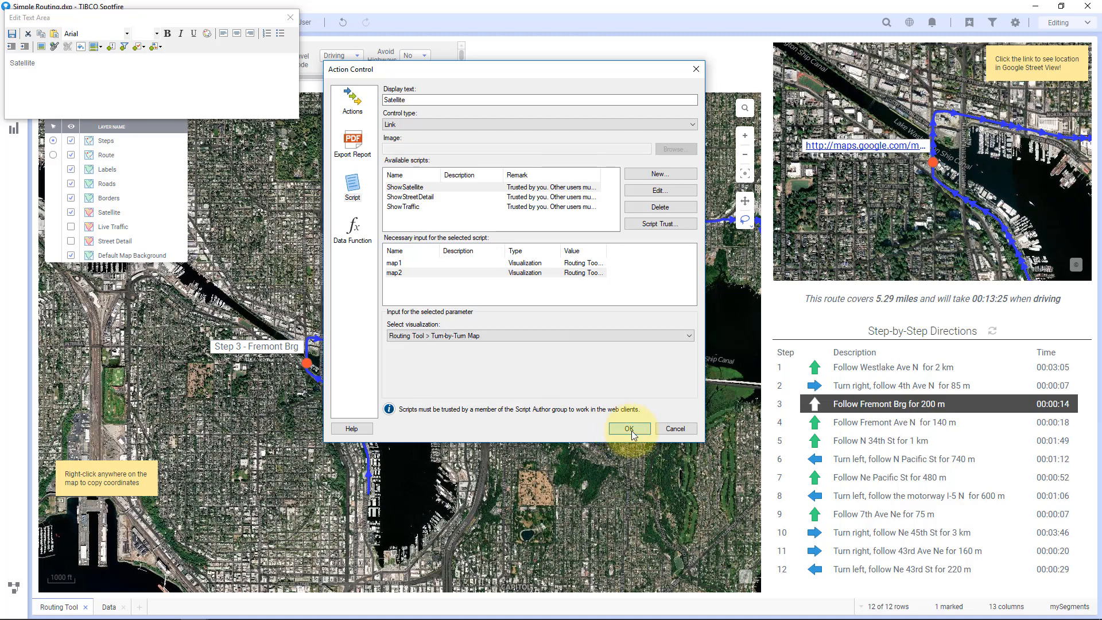
{"action": "left_click", "coordinate": [628, 429]}
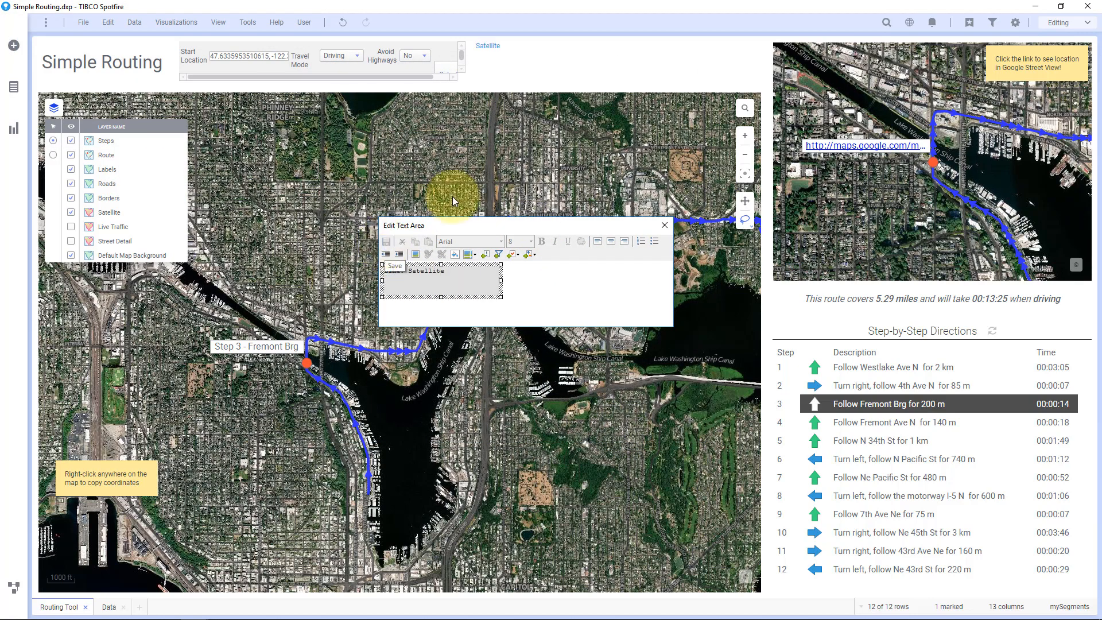
{"action": "left_click", "coordinate": [487, 46]}
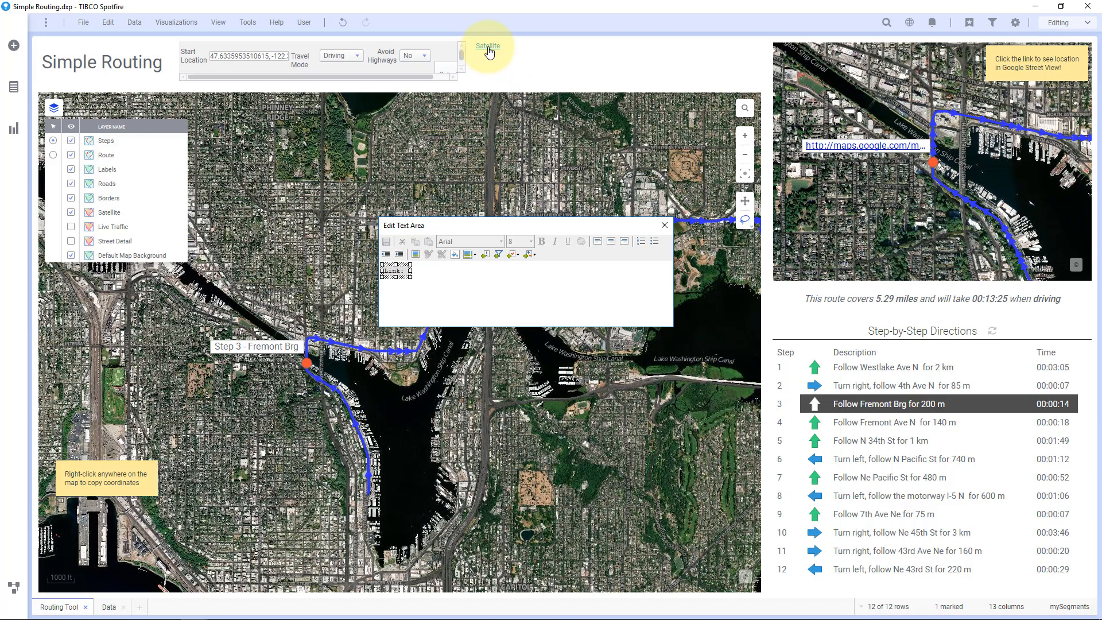
{"action": "mouse_move", "coordinate": [493, 61]}
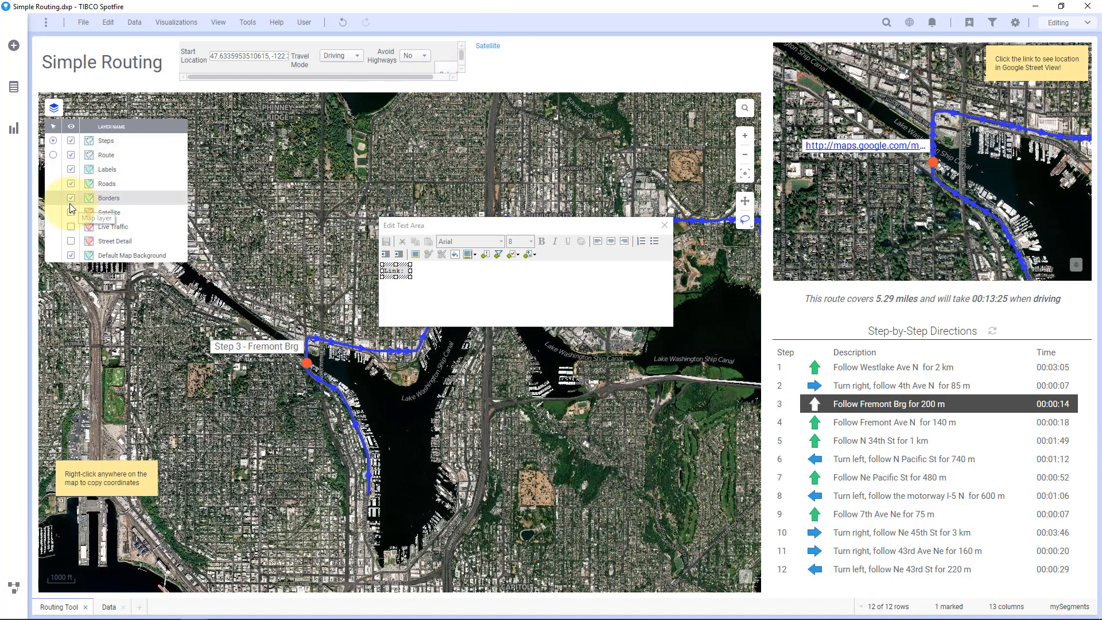
{"action": "mouse_move", "coordinate": [74, 216]}
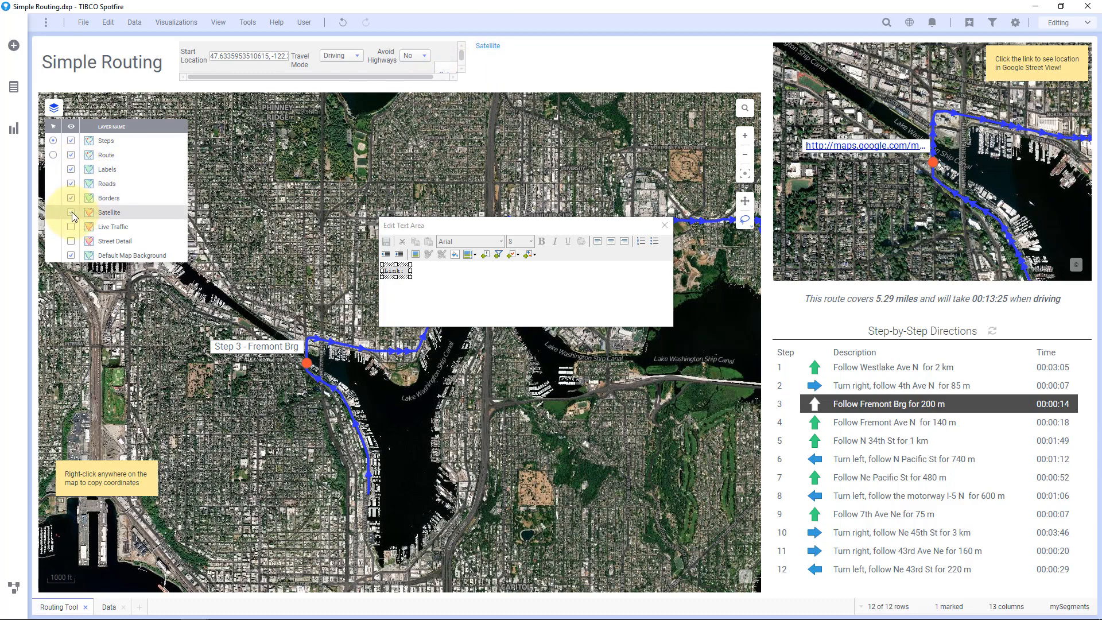
{"action": "left_click", "coordinate": [71, 211]}
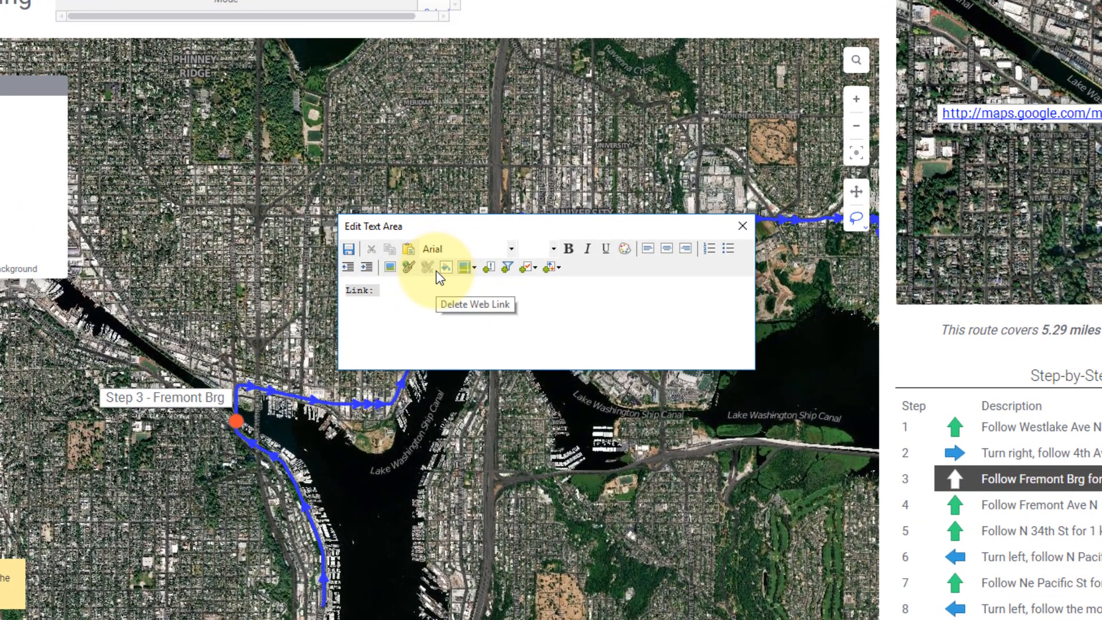
Add Street Level text as an action control bound to the ShowStreetDetail script.
{"action": "type", "text": "Street"}
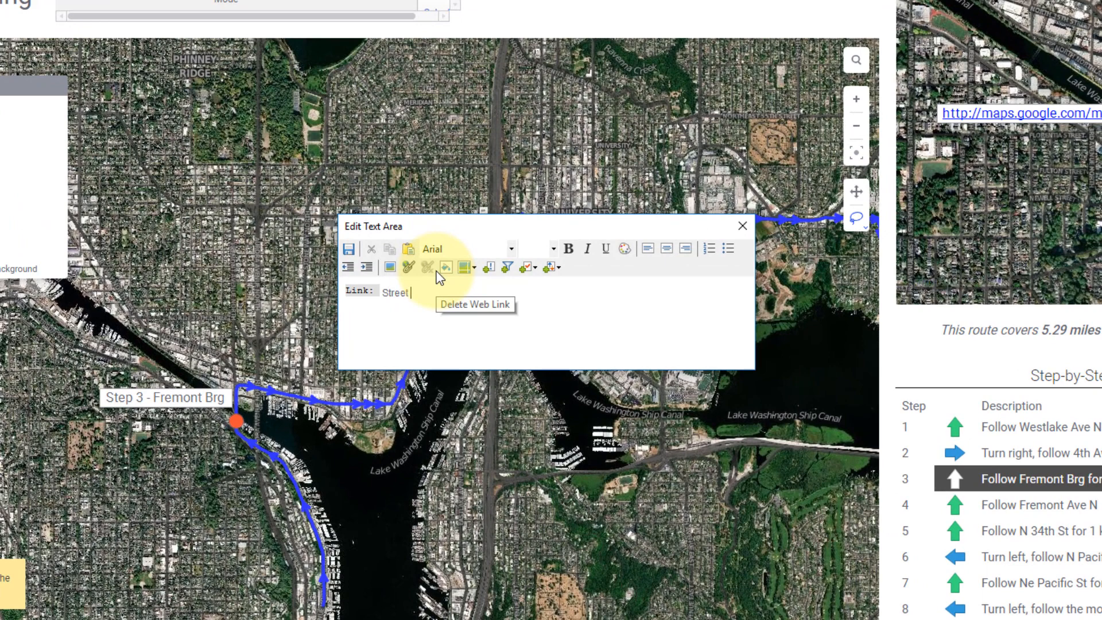
{"action": "type", "text": "Level"}
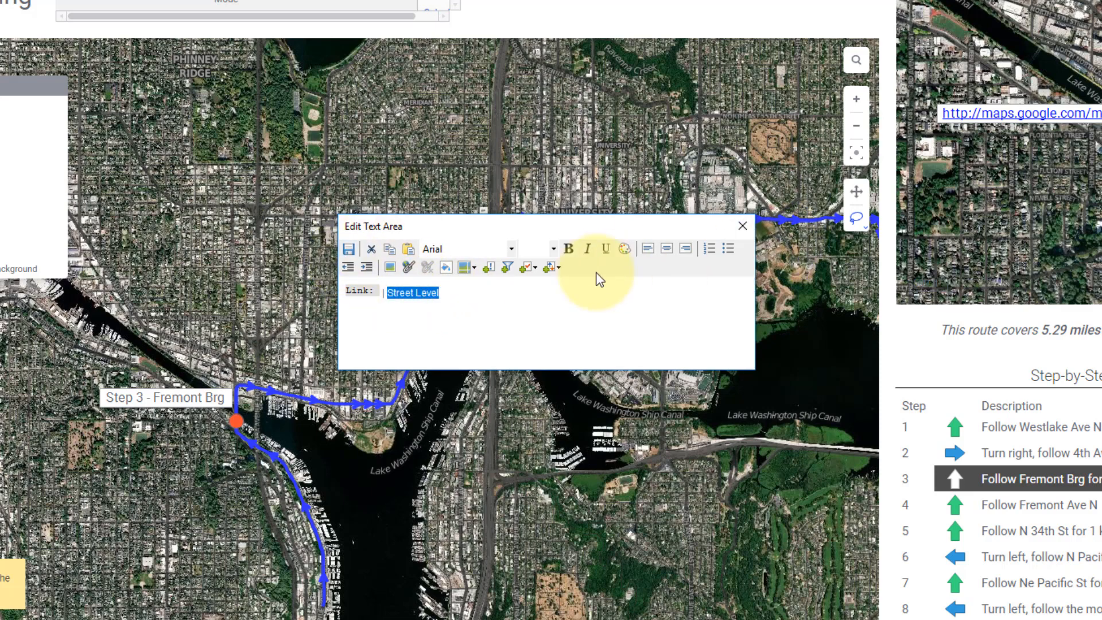
{"action": "mouse_move", "coordinate": [491, 268]}
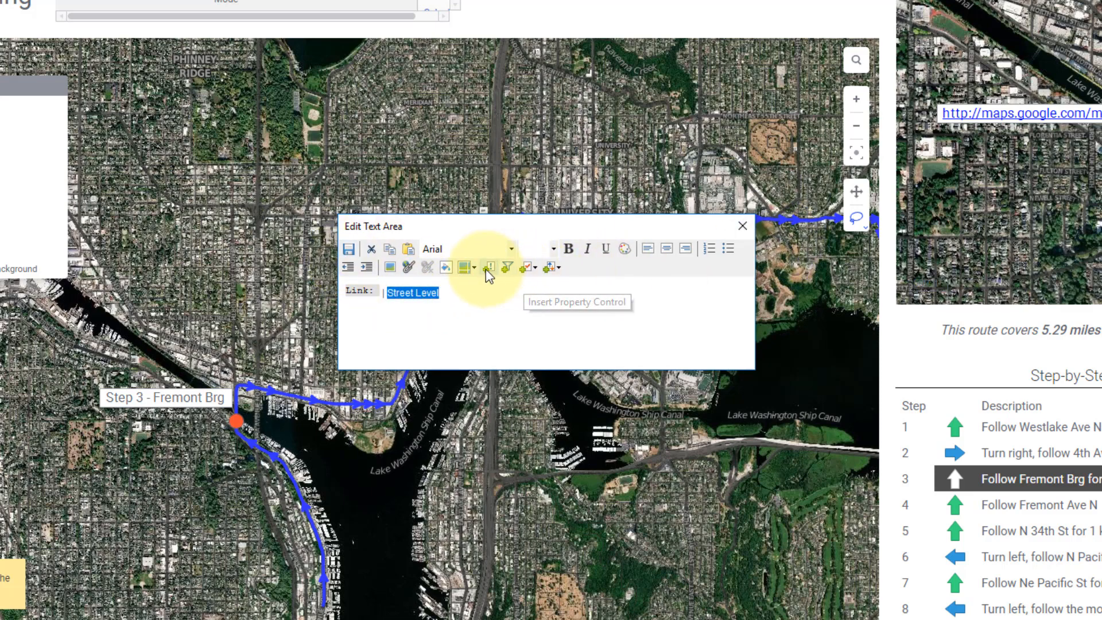
{"action": "left_click", "coordinate": [488, 267]}
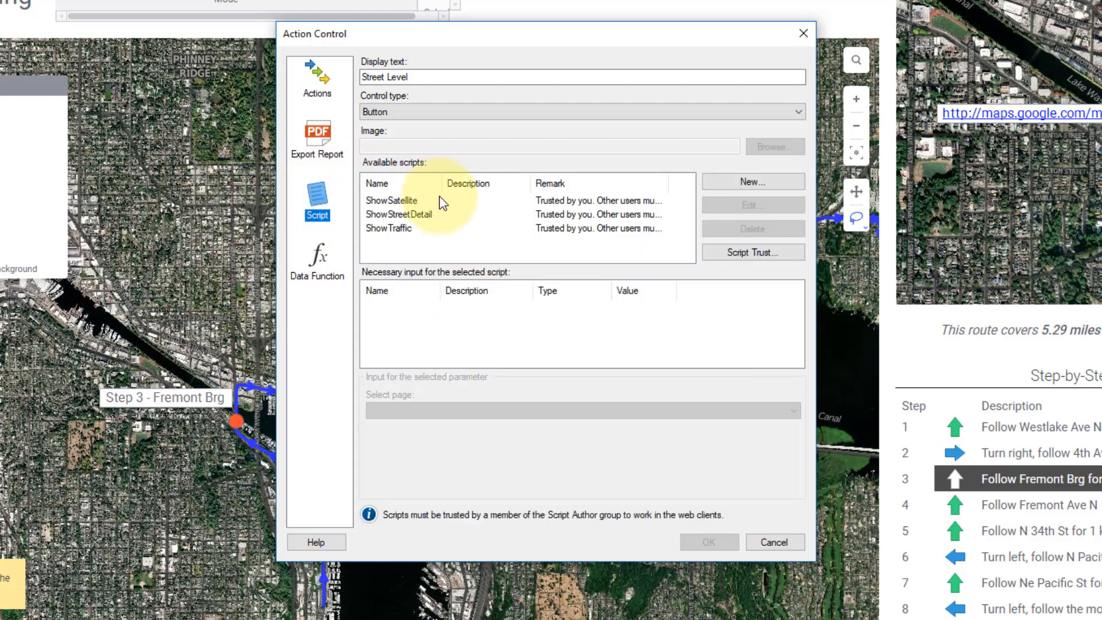
{"action": "left_click", "coordinate": [399, 215]}
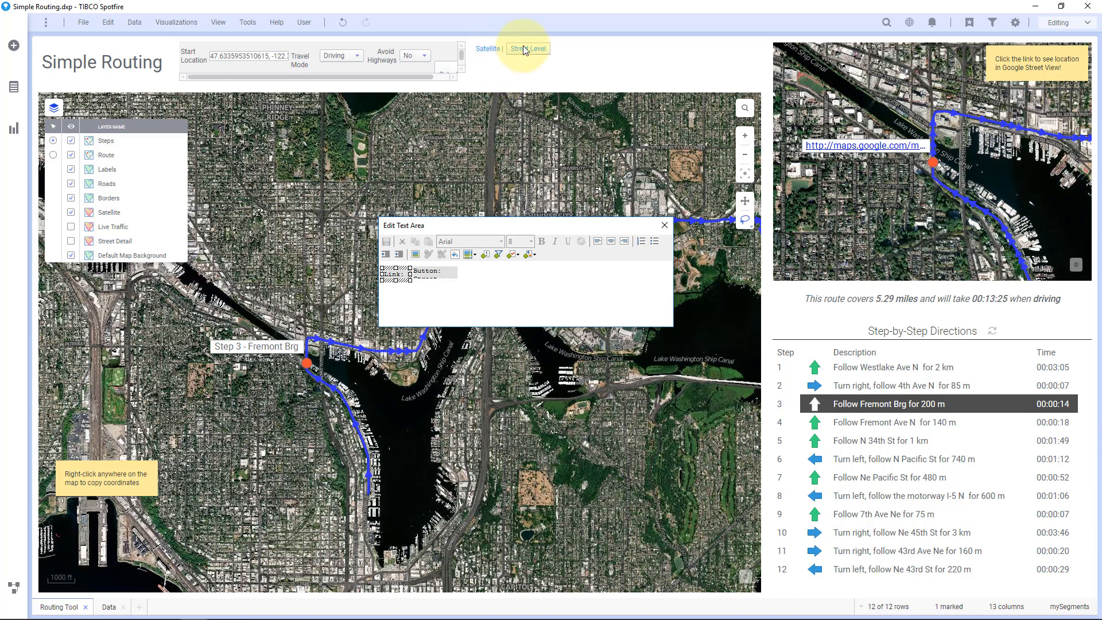
{"action": "left_click", "coordinate": [527, 48]}
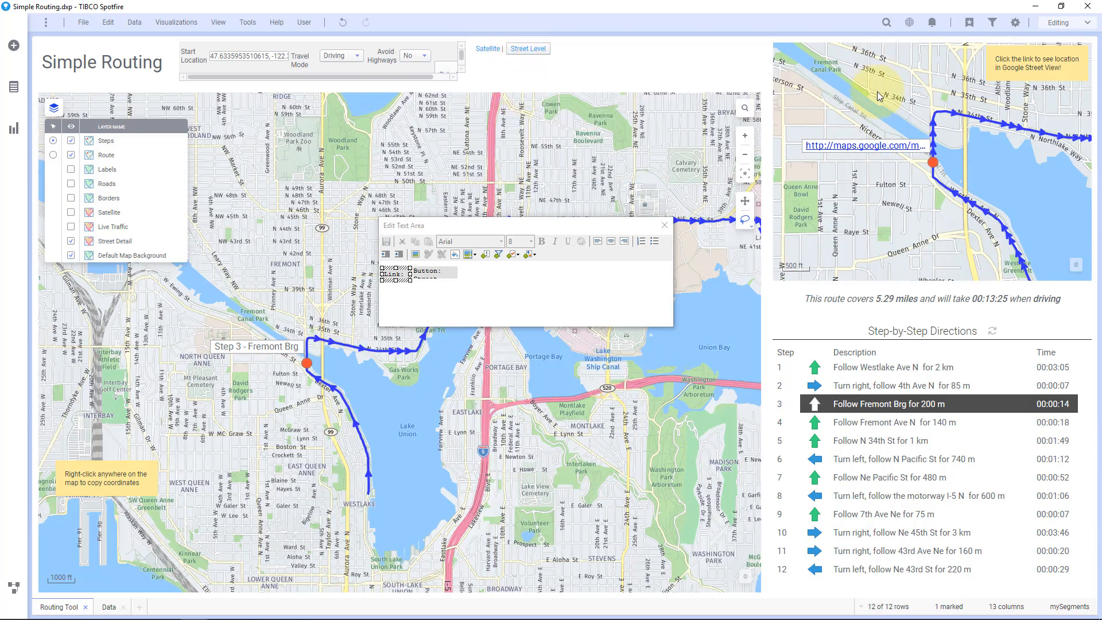
{"action": "mouse_move", "coordinate": [487, 49]}
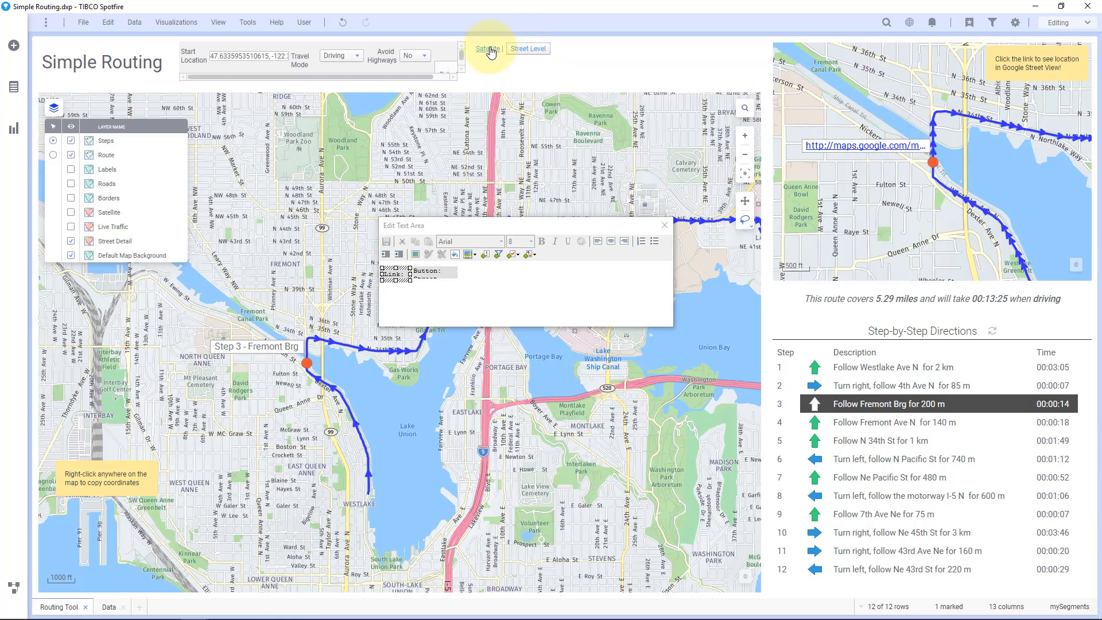
{"action": "left_click", "coordinate": [486, 48]}
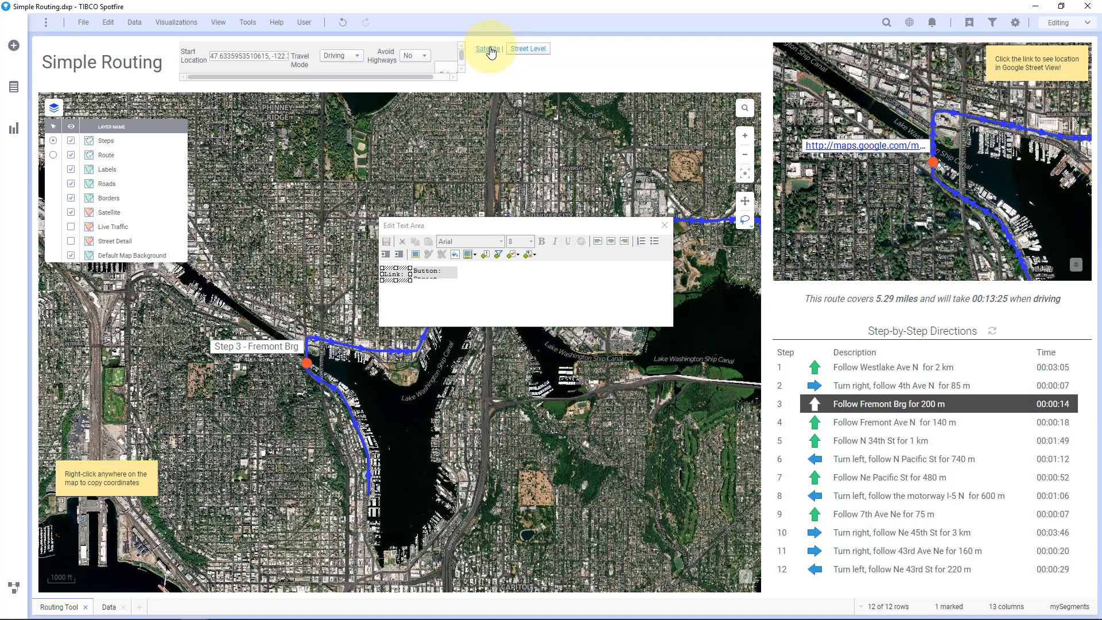